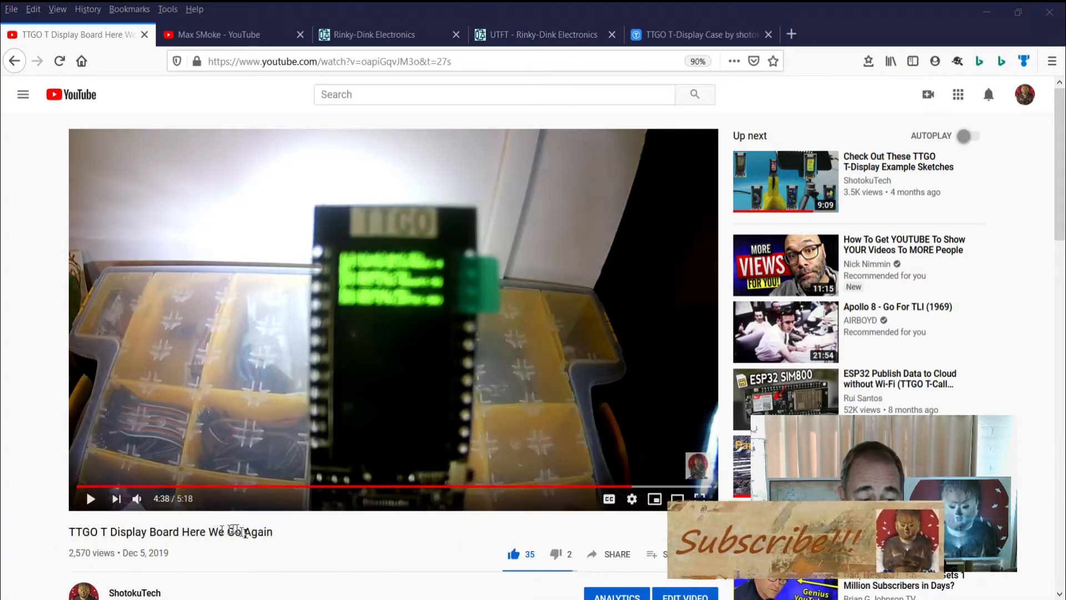
Scroll the TTGO T-Display video page down to the pinned image-converter comment
{"action": "scroll", "scroll_direction": "down", "scroll_amount": 3}
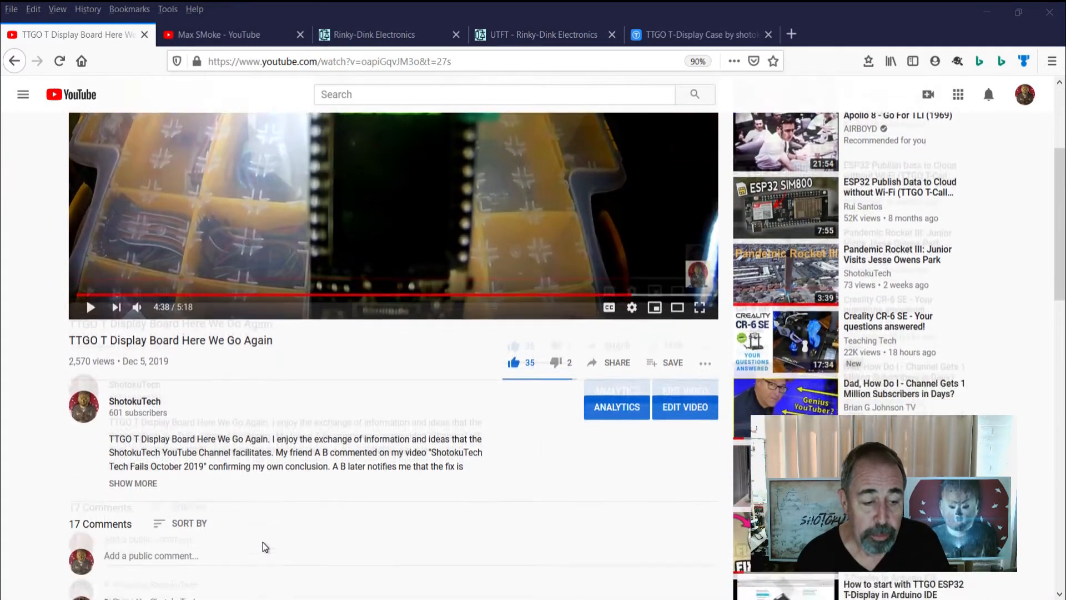
{"action": "scroll", "scroll_direction": "down", "scroll_amount": 3}
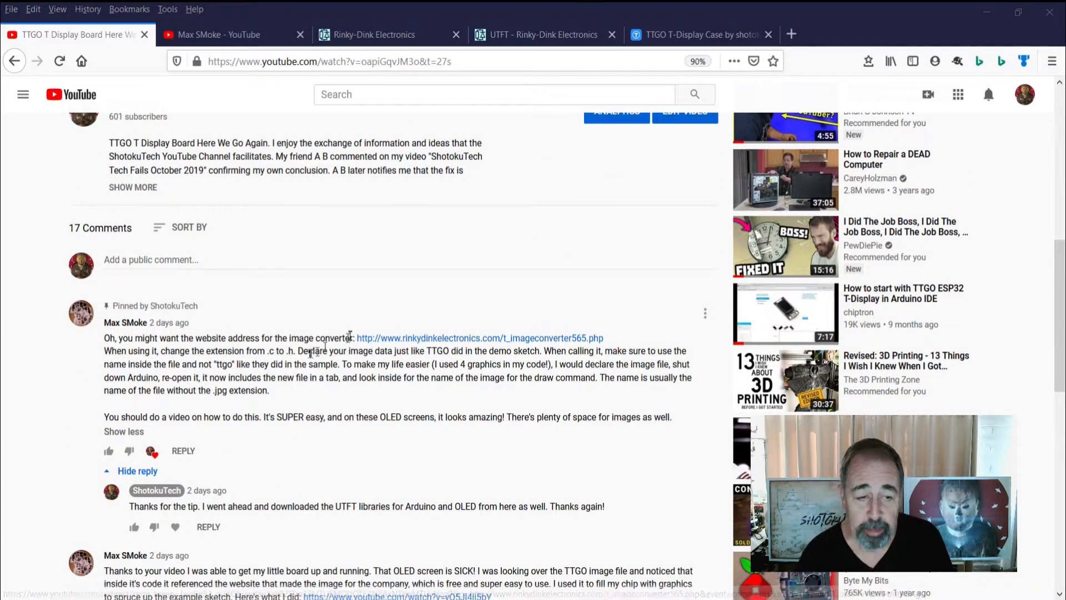
{"action": "mouse_move", "coordinate": [455, 362]}
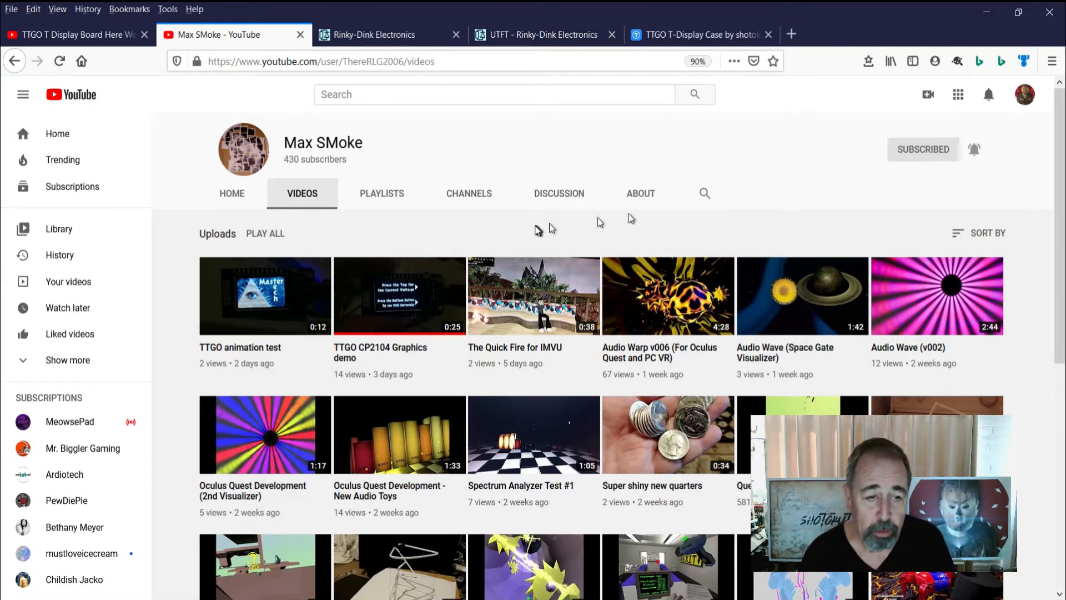
{"action": "mouse_move", "coordinate": [568, 407]}
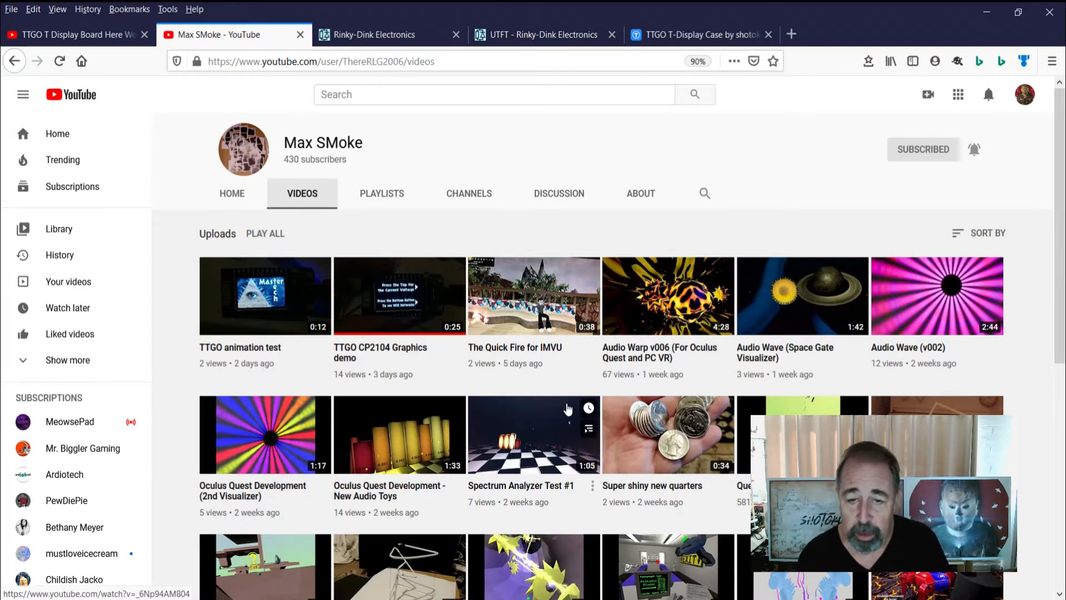
Browse the Max SMoke uploads, return to the TTGO video, then switch to the Rinky-Dink converter page
{"action": "scroll", "scroll_direction": "down", "scroll_amount": 3}
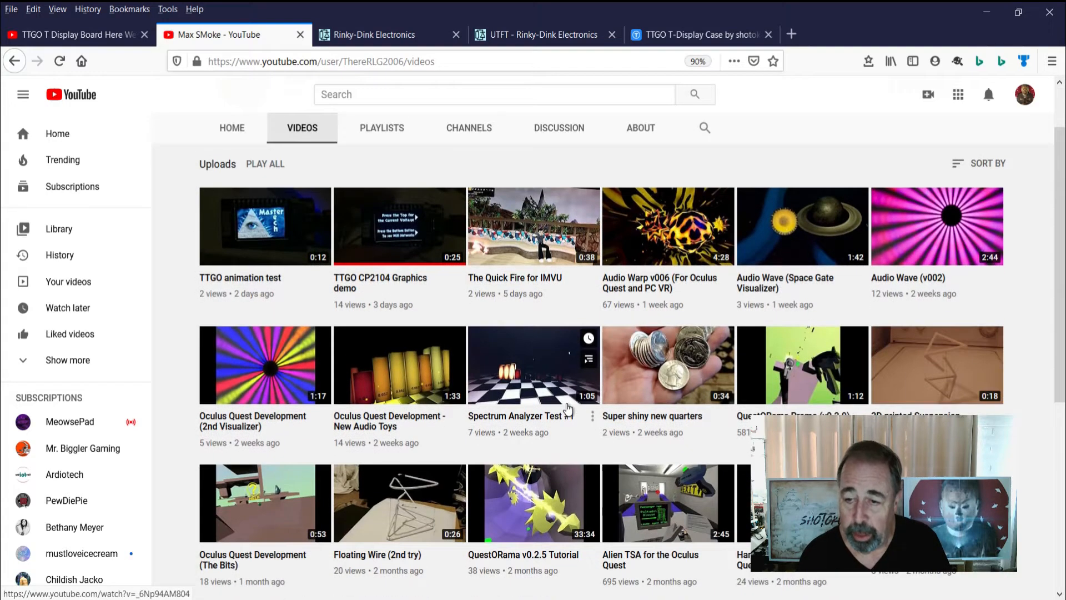
{"action": "mouse_move", "coordinate": [581, 390]}
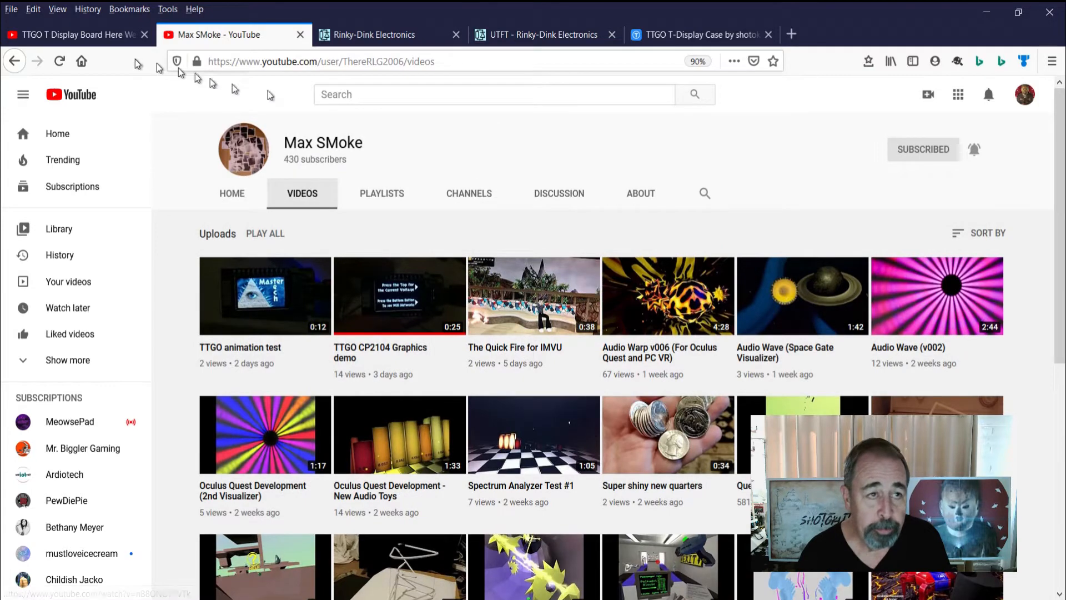
{"action": "left_click", "coordinate": [74, 34]}
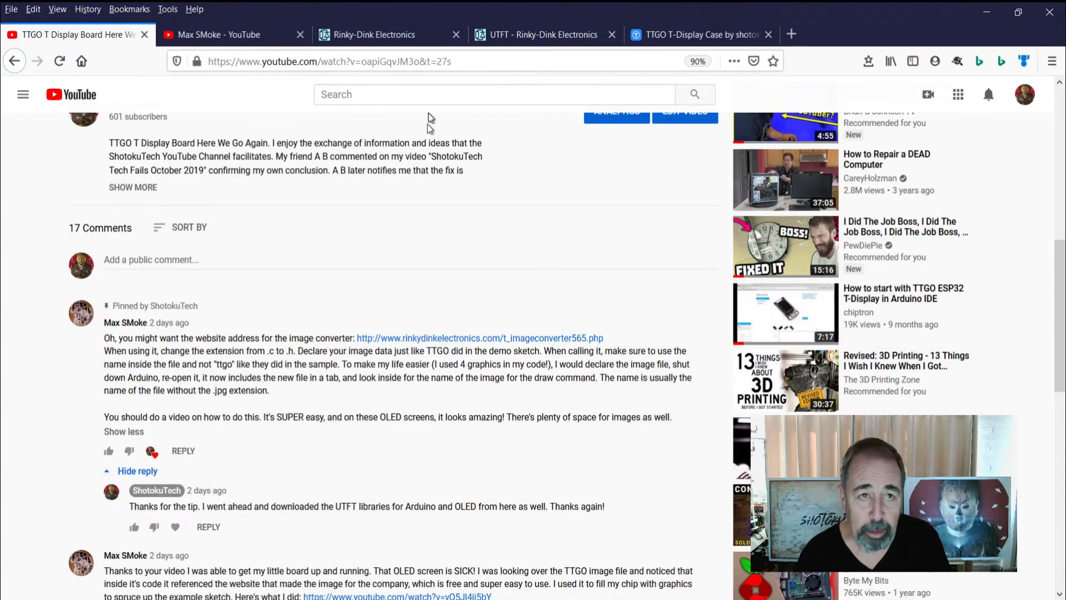
{"action": "left_click", "coordinate": [373, 34]}
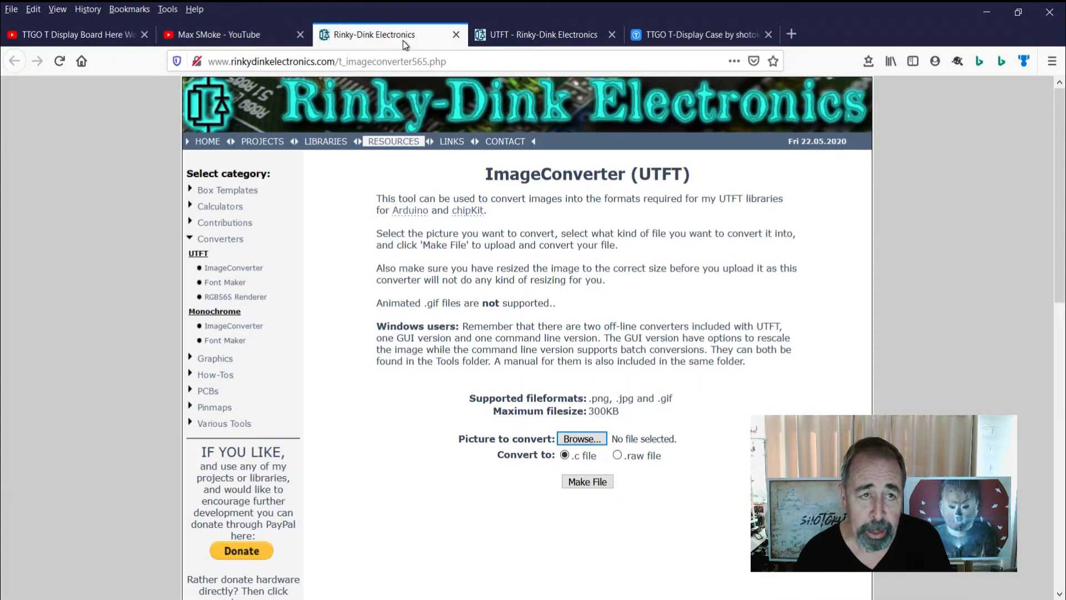
{"action": "mouse_move", "coordinate": [555, 180]}
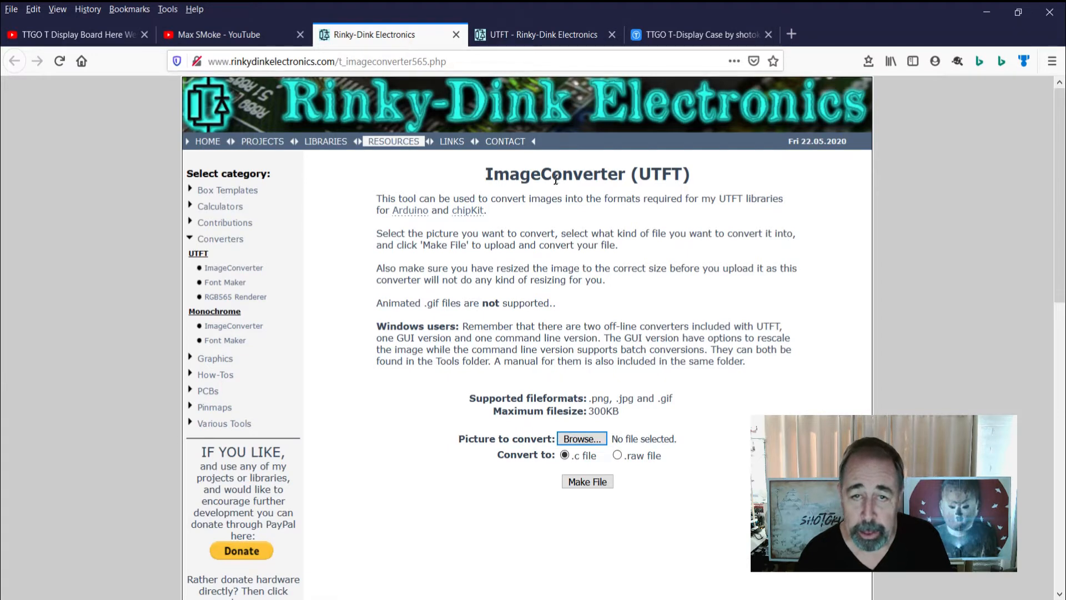
{"action": "mouse_move", "coordinate": [541, 425]}
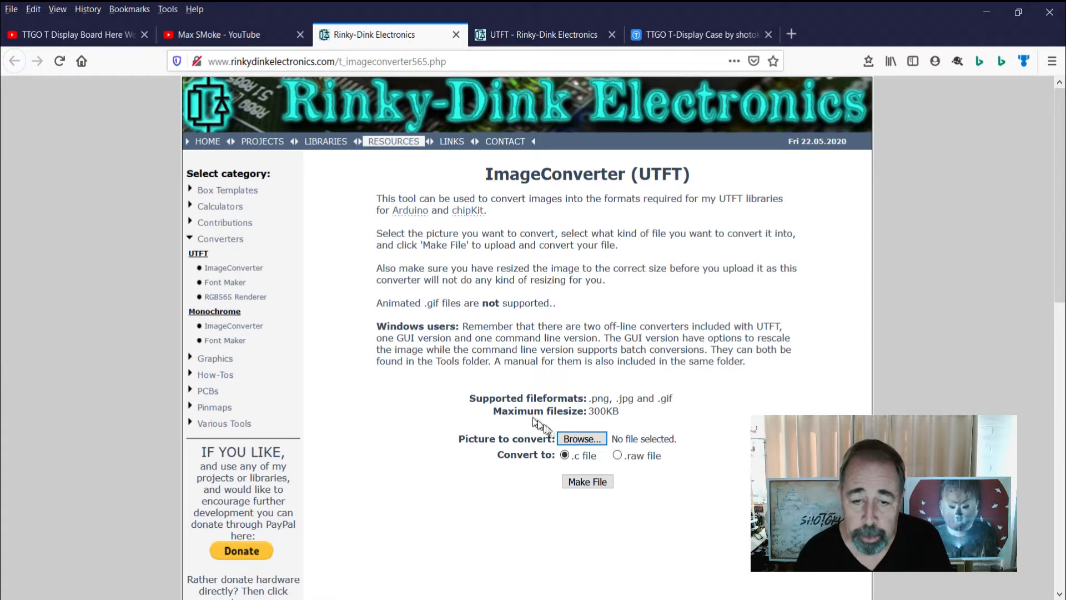
Choose st135x240.jpg from the pictures folder as the picture to convert to a .c file
{"action": "left_click", "coordinate": [581, 439]}
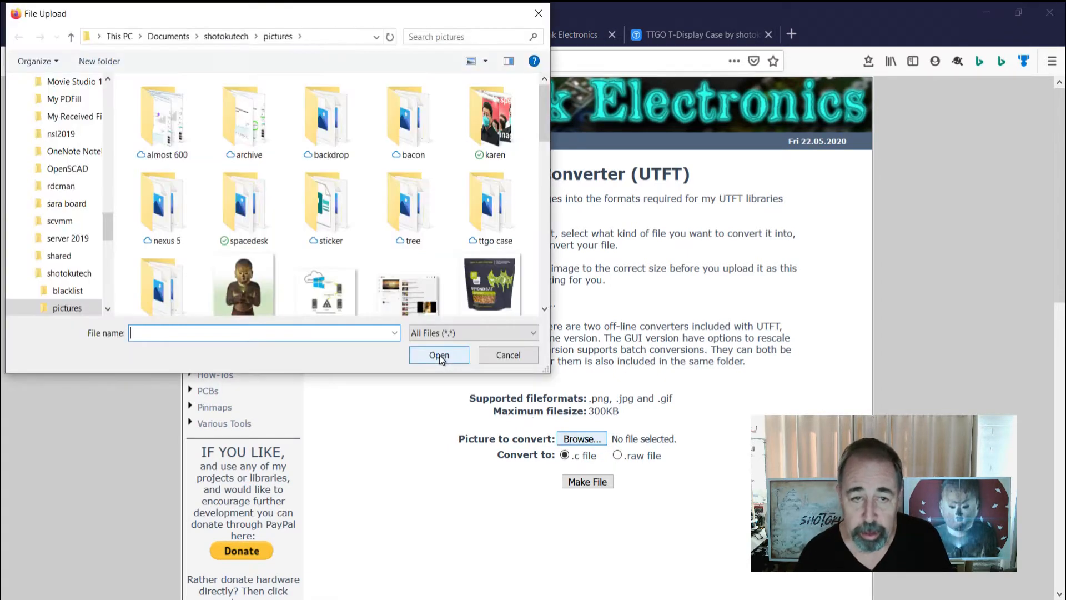
{"action": "scroll", "scroll_direction": "down", "scroll_amount": 3}
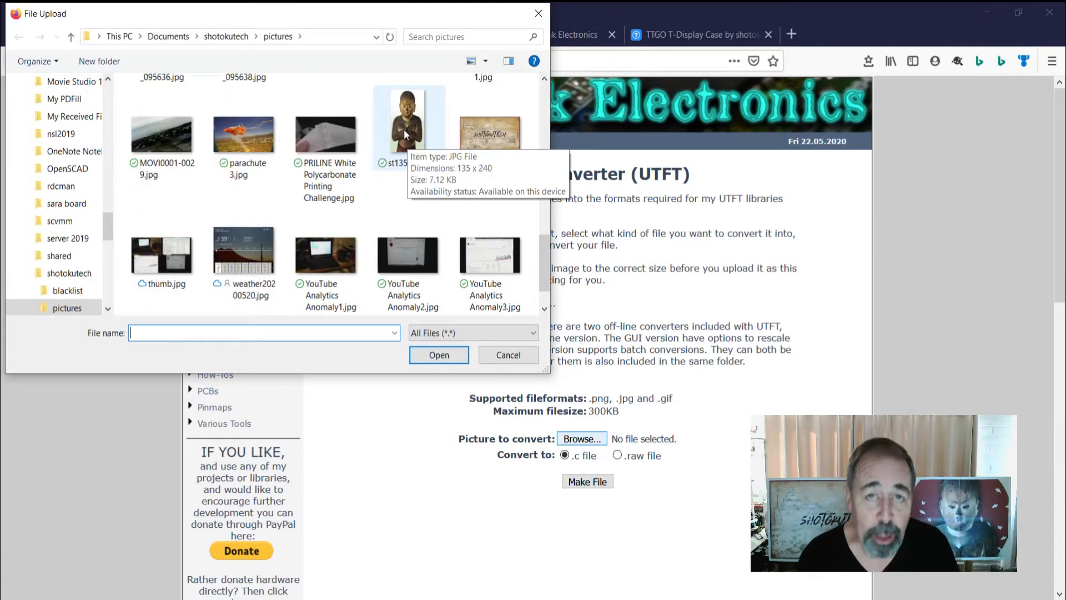
{"action": "mouse_move", "coordinate": [417, 181]}
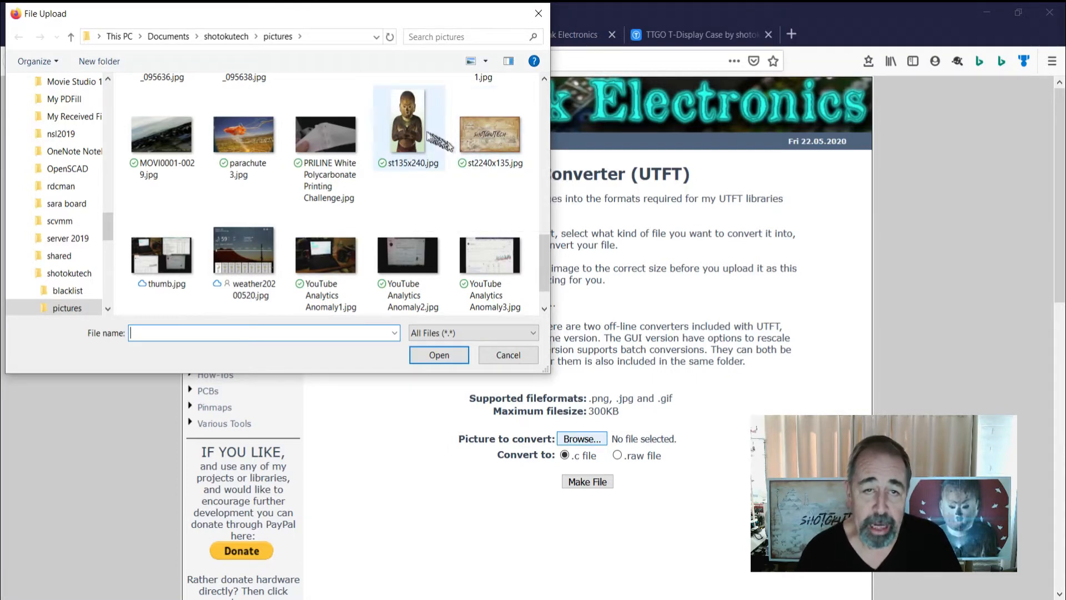
{"action": "left_click", "coordinate": [408, 122]}
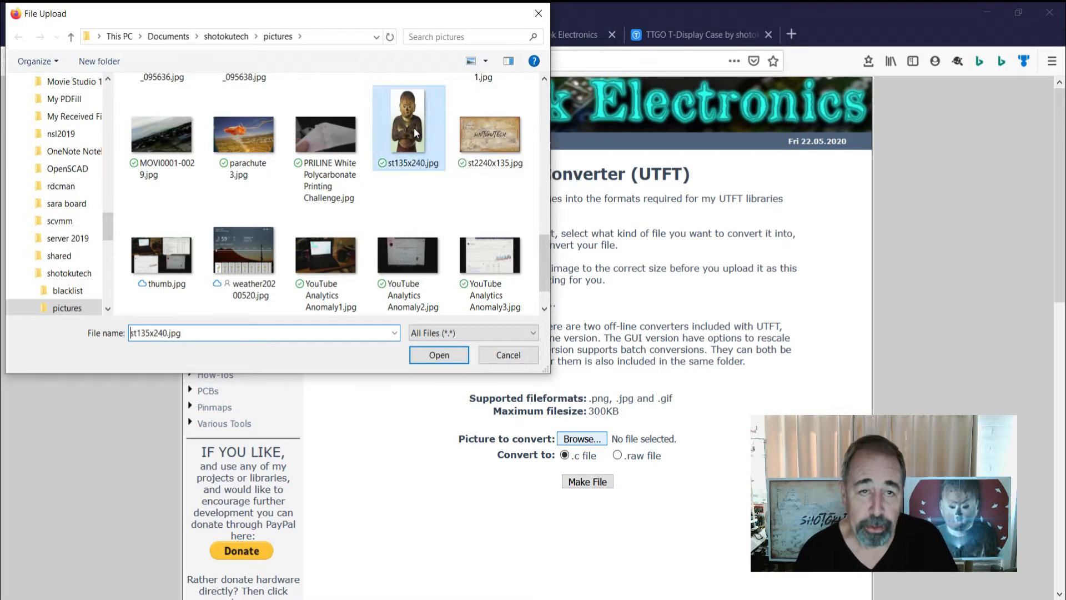
{"action": "left_click", "coordinate": [438, 354]}
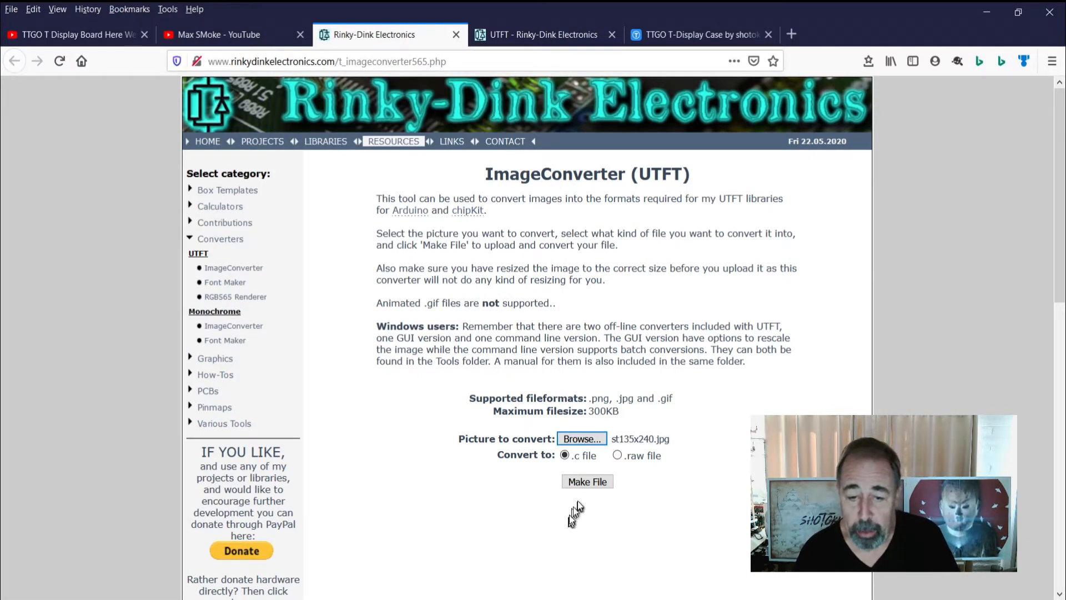
{"action": "left_click", "coordinate": [586, 480]}
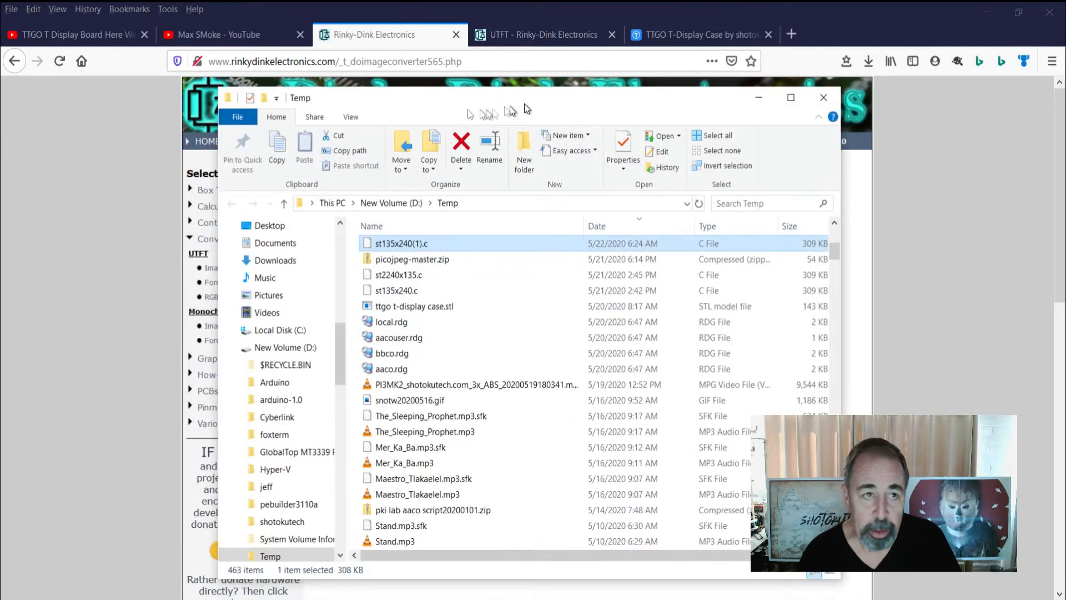
Rename the downloaded .c file to st135x240.h, accepting the extension change, then go to Documents\Arduino
{"action": "double_click", "coordinate": [401, 243]}
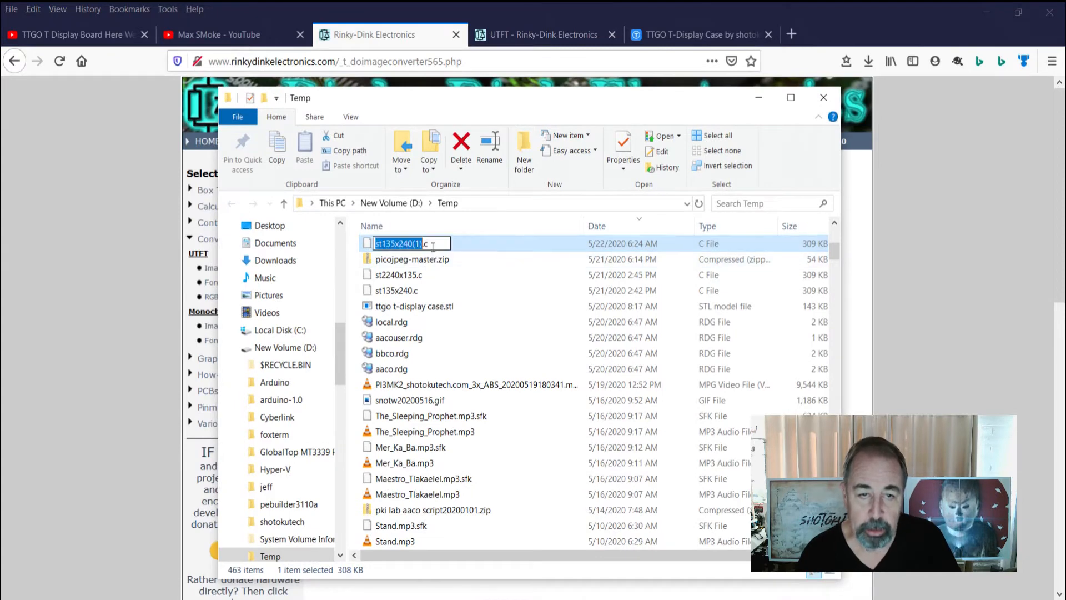
{"action": "type", "text": "h"}
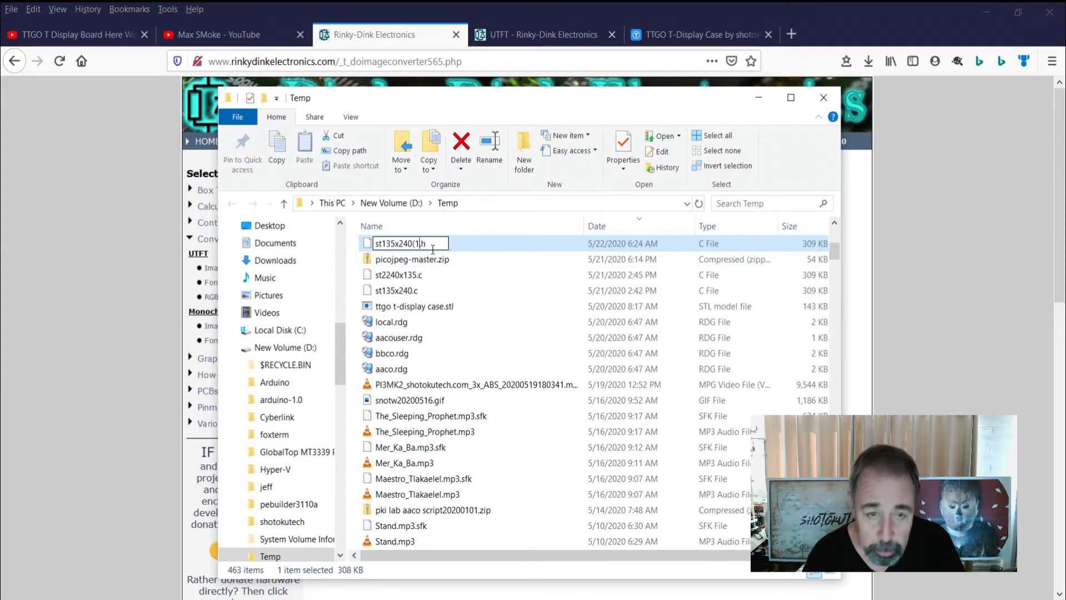
{"action": "key", "text": "Return"}
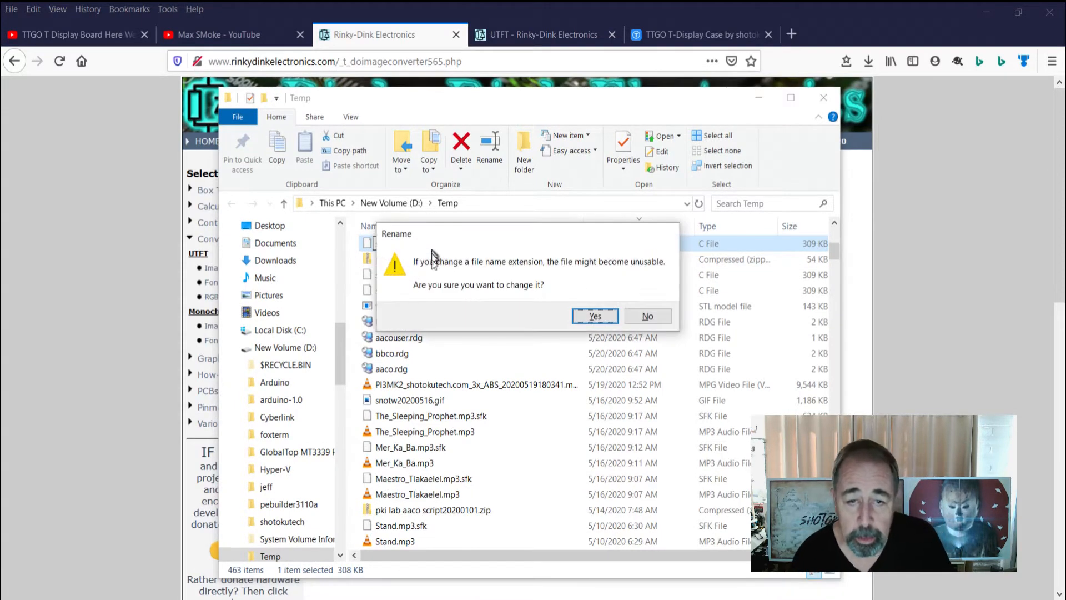
{"action": "left_click", "coordinate": [593, 315]}
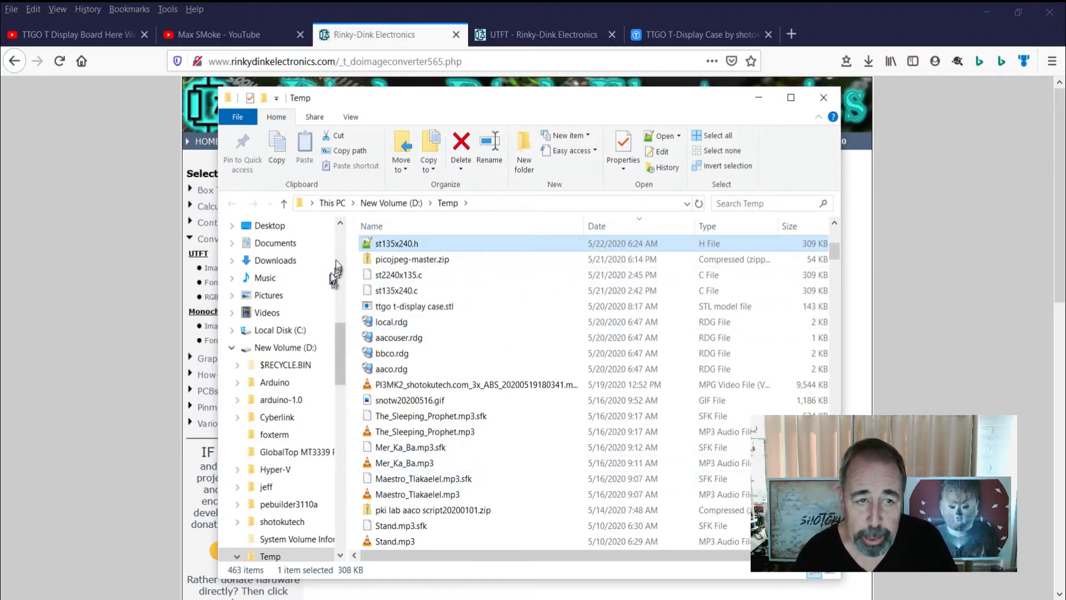
{"action": "left_click", "coordinate": [274, 243]}
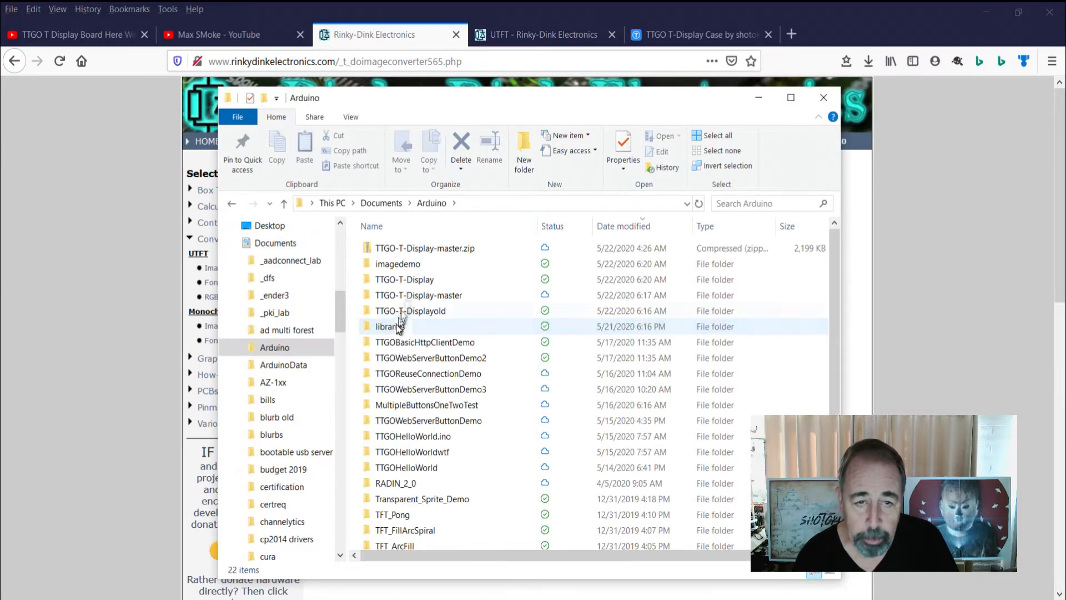
{"action": "mouse_move", "coordinate": [404, 280]}
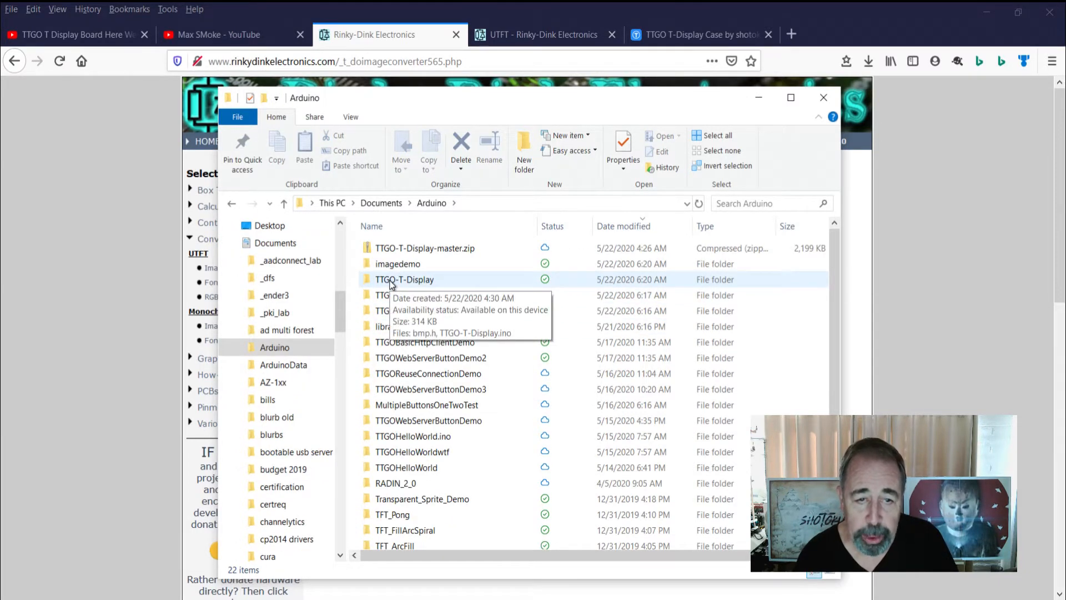
Open the TTGO-T-Display sketch folder containing bmp.h and TTGO-T-Display.ino
{"action": "double_click", "coordinate": [404, 279]}
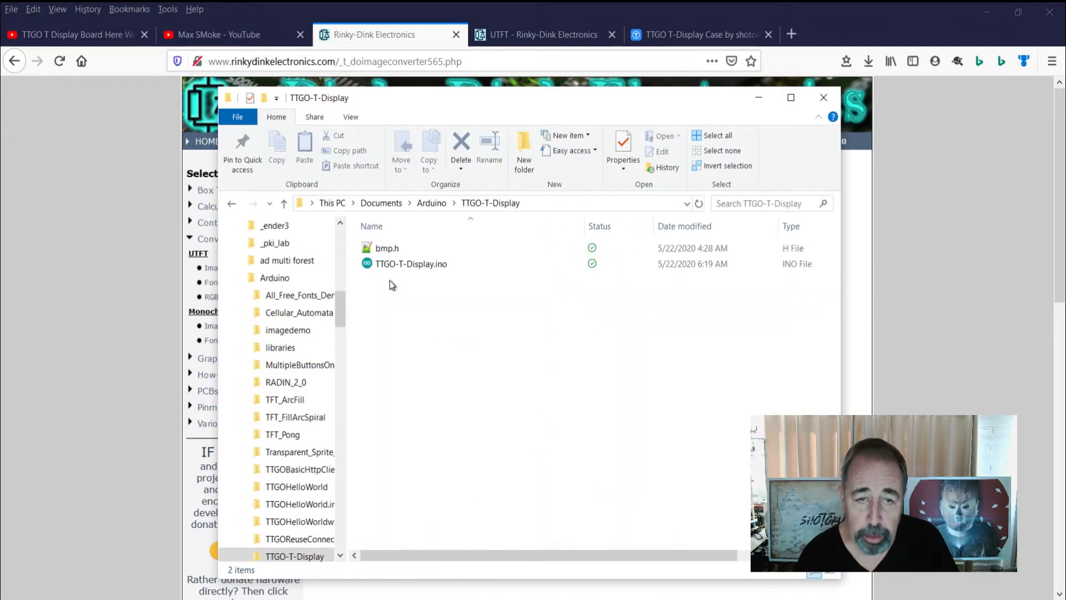
{"action": "mouse_move", "coordinate": [614, 544]}
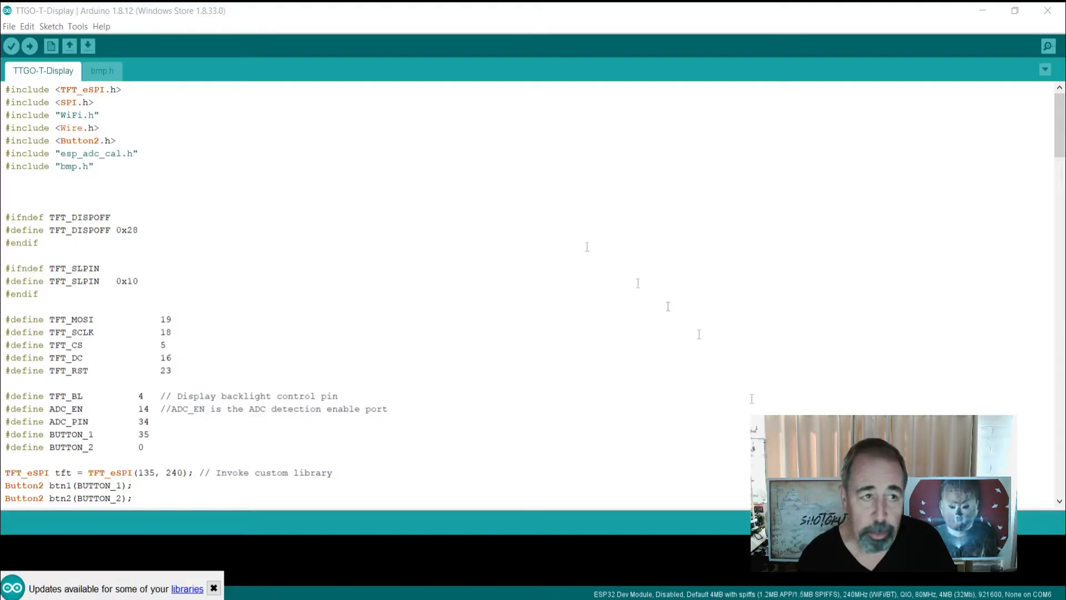
Inspect bmp.h, then edit the sketch's include lines to use st135x240.h and st2240x135.h
{"action": "left_click", "coordinate": [101, 71]}
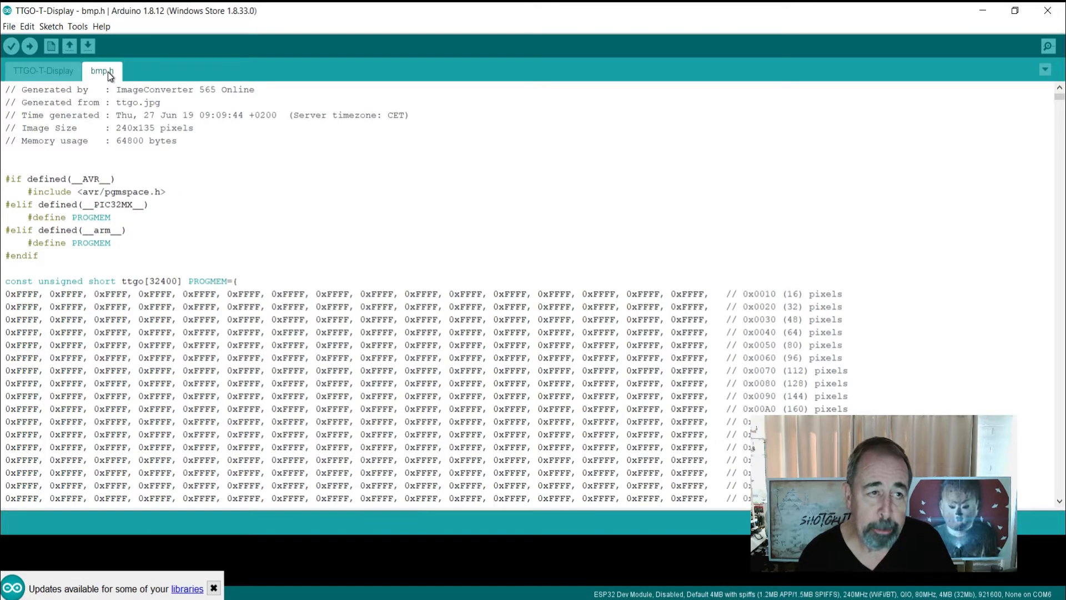
{"action": "left_click", "coordinate": [44, 71]}
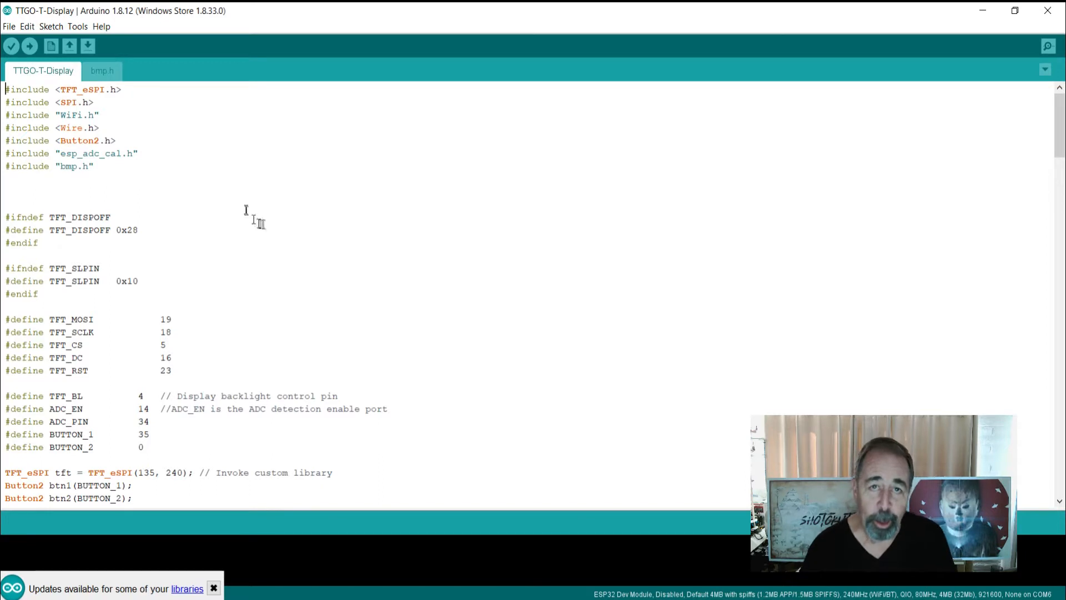
{"action": "mouse_move", "coordinate": [224, 85]}
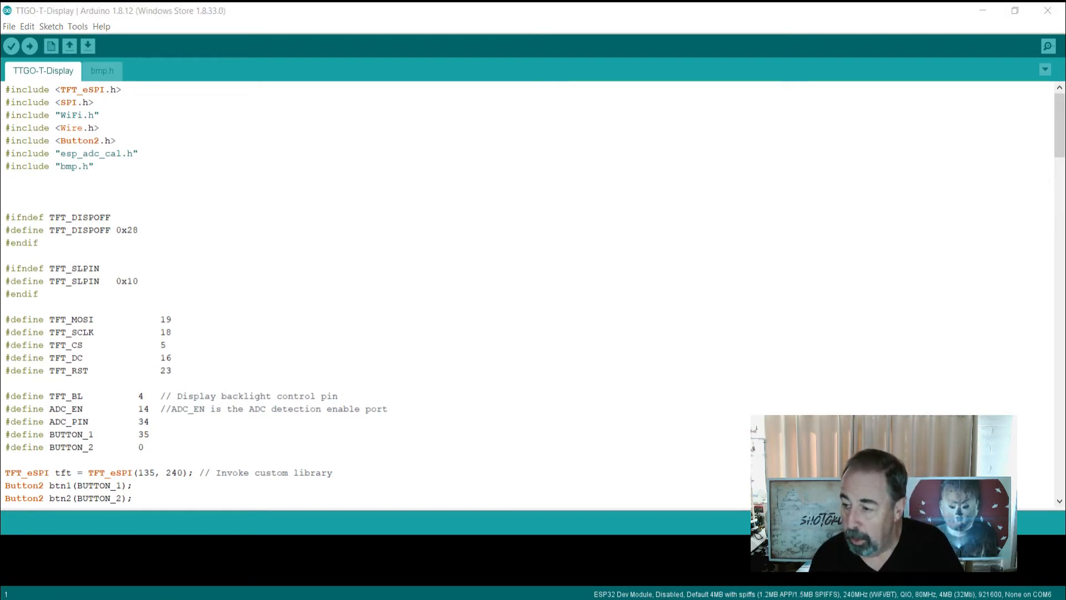
{"action": "left_click", "coordinate": [94, 167]}
{"action": "type", "text": "st135x240"}
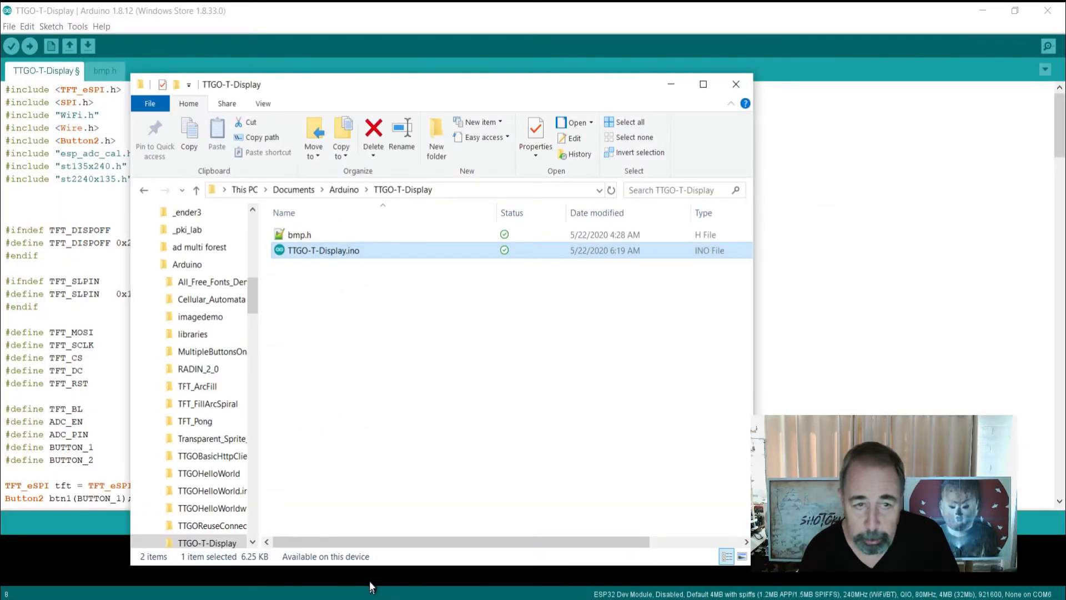
Paste st135x240.h and st2240x135.h into the sketch folder and close the Arduino IDE
{"action": "right_click", "coordinate": [397, 278]}
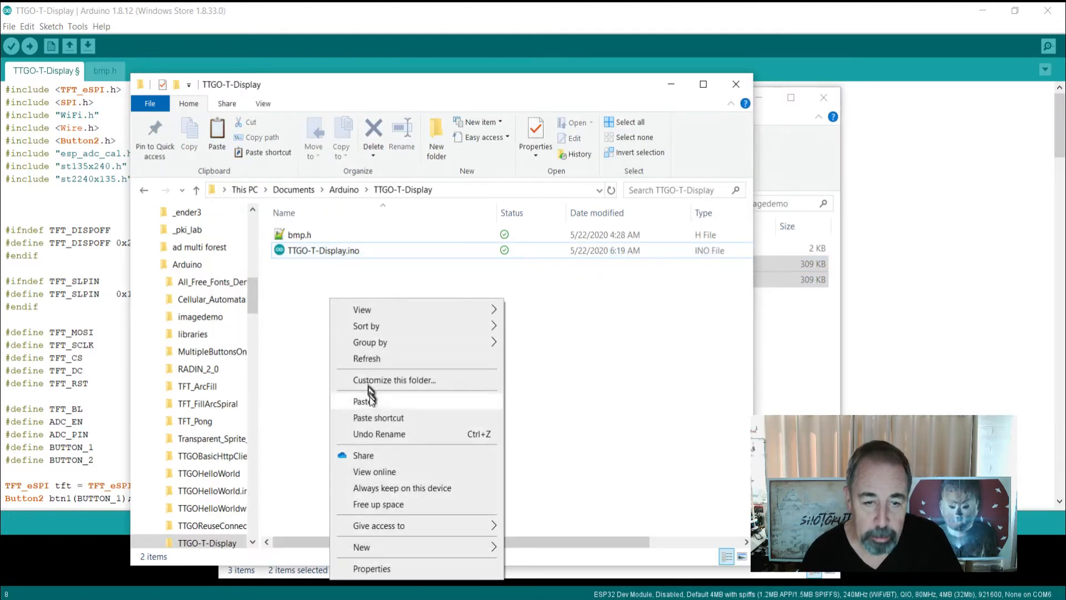
{"action": "left_click", "coordinate": [365, 401]}
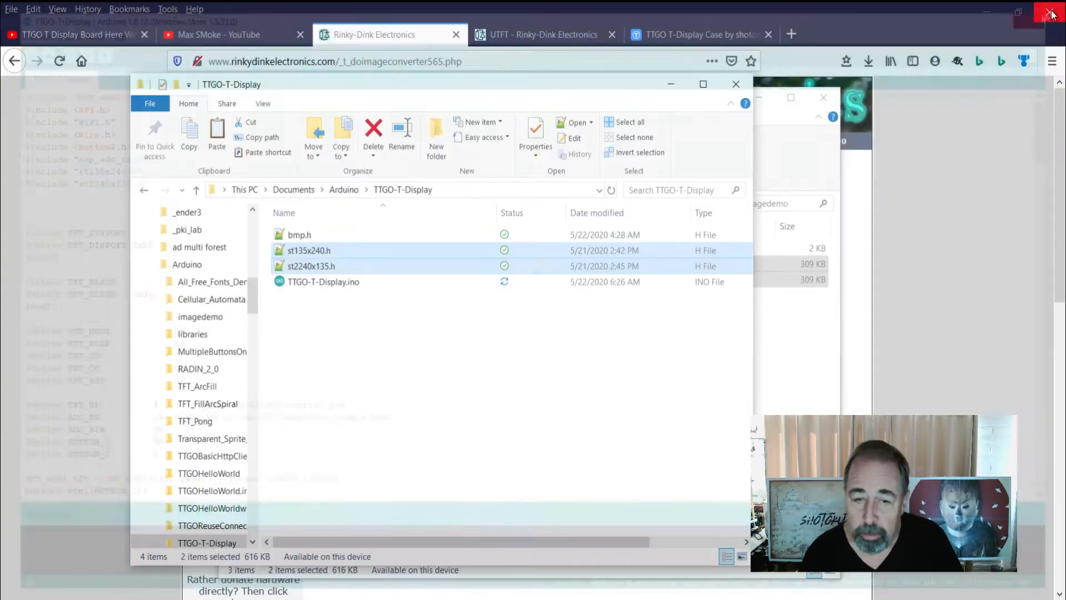
{"action": "left_click", "coordinate": [323, 281]}
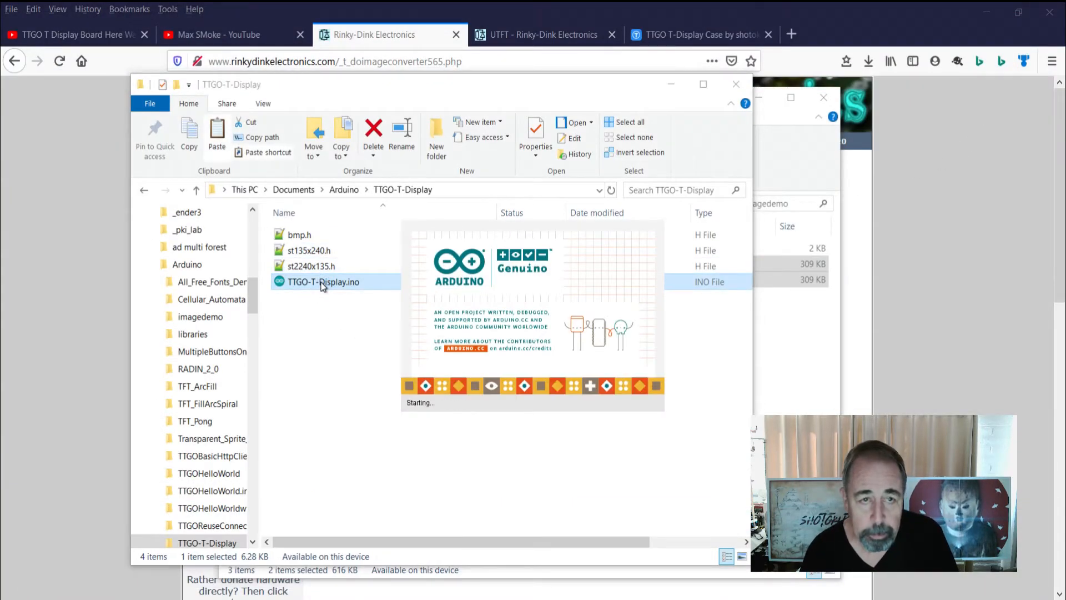
Reopen TTGO-T-Display.ino so the new header tabs load, checking bmp.h and the main sketch
{"action": "double_click", "coordinate": [323, 281]}
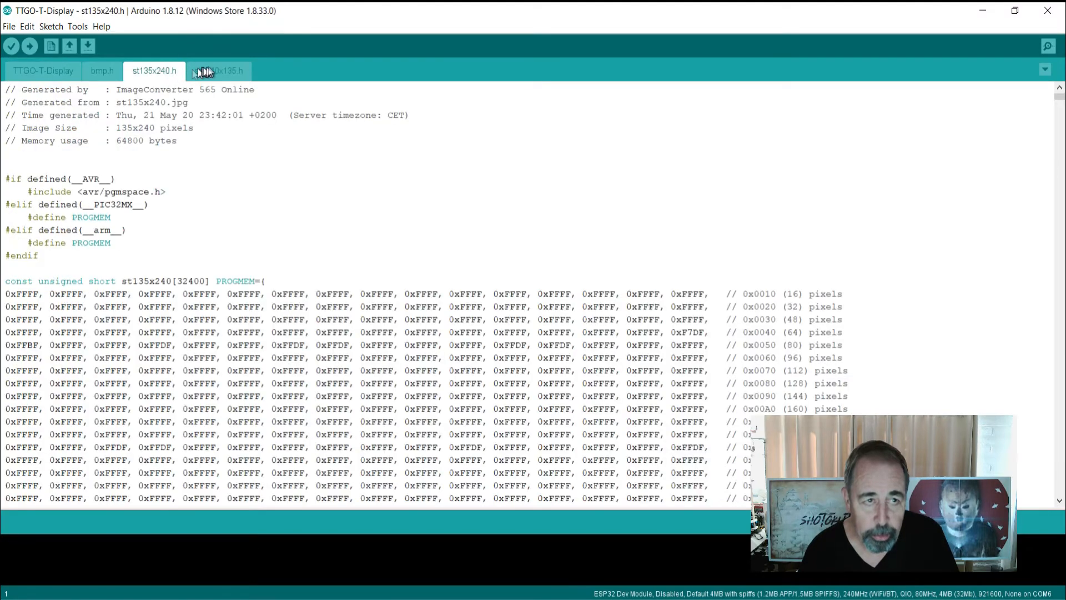
{"action": "left_click", "coordinate": [43, 70]}
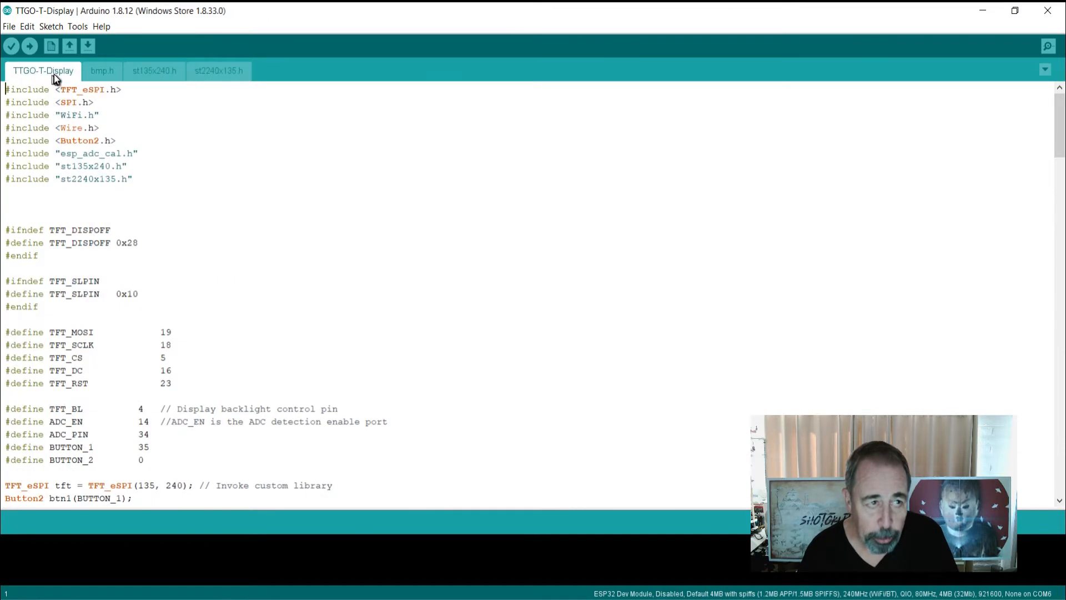
{"action": "left_click", "coordinate": [101, 71]}
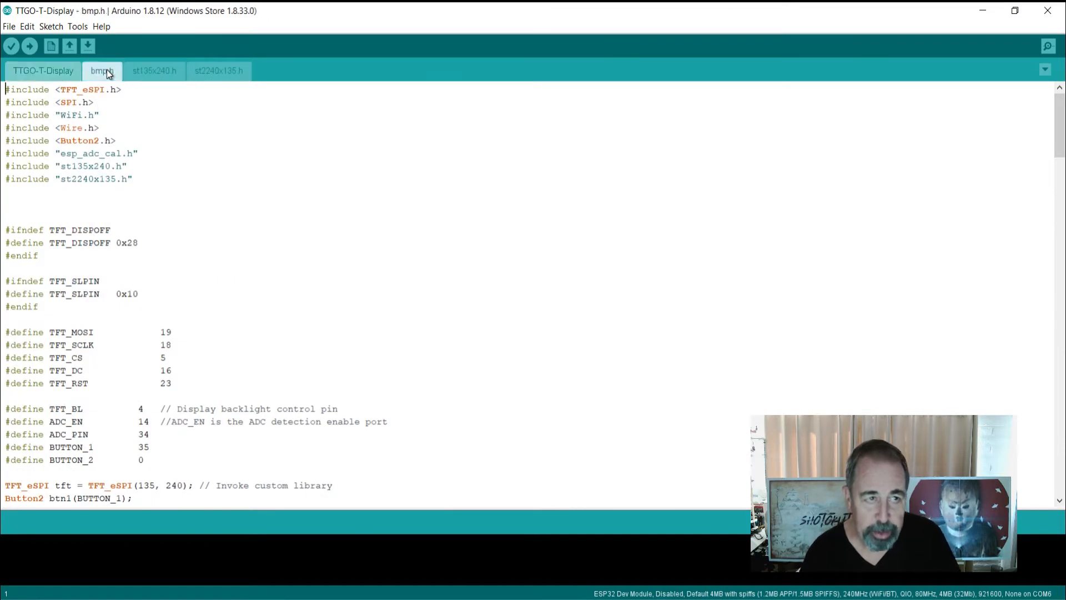
{"action": "left_click", "coordinate": [43, 72]}
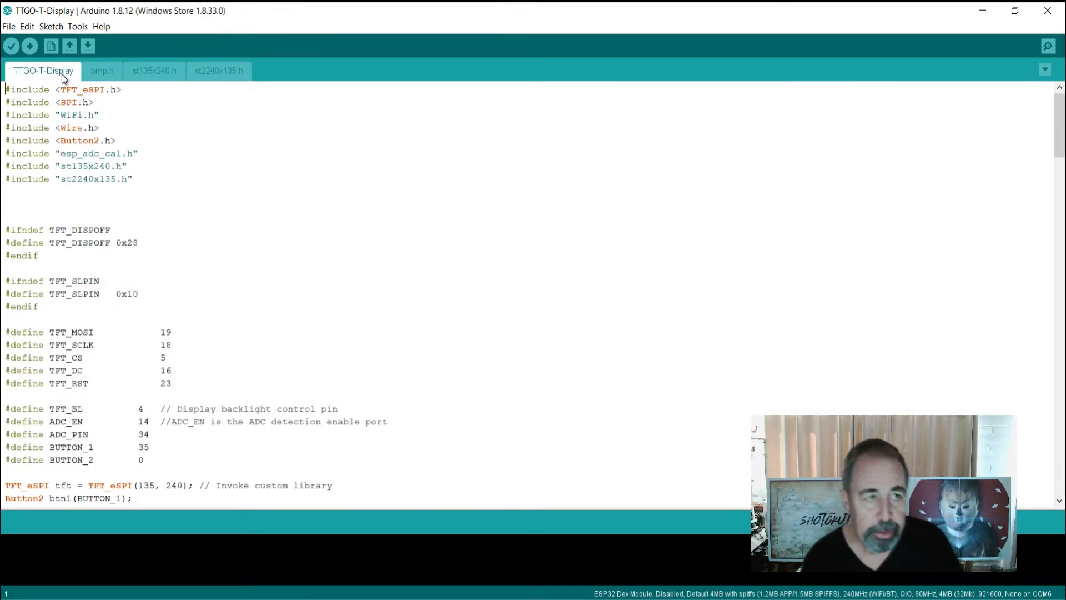
{"action": "mouse_move", "coordinate": [161, 52]}
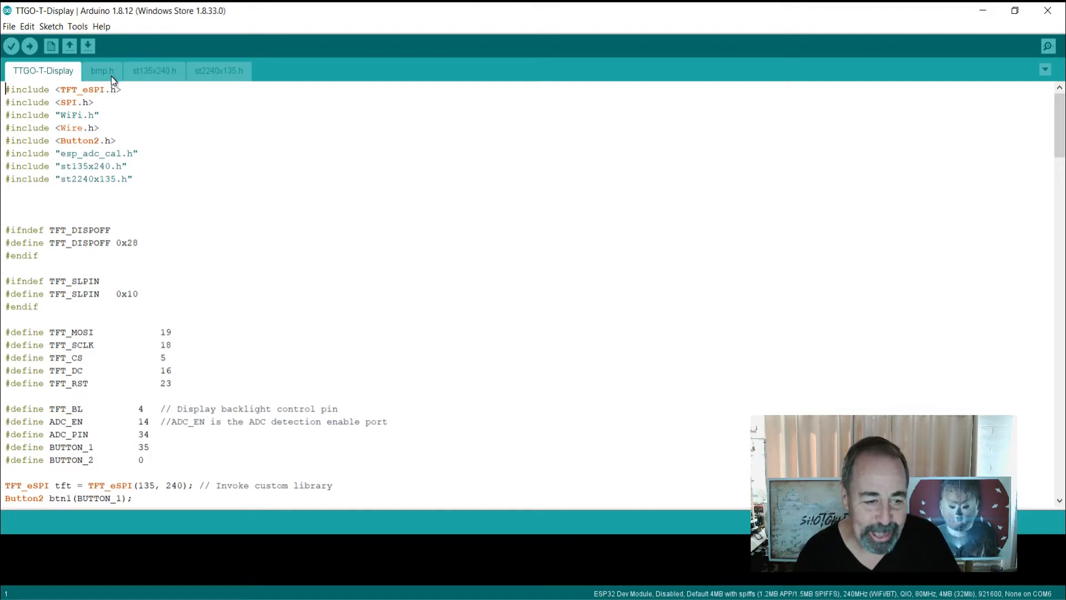
{"action": "scroll", "scroll_direction": "down", "scroll_amount": 3}
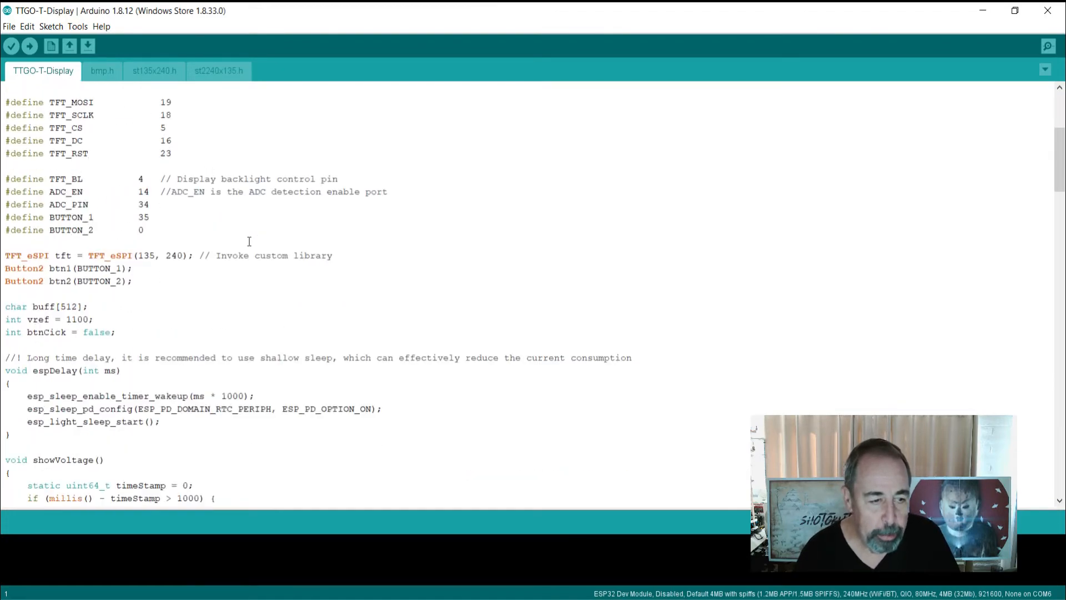
{"action": "scroll", "scroll_direction": "down", "scroll_amount": 3}
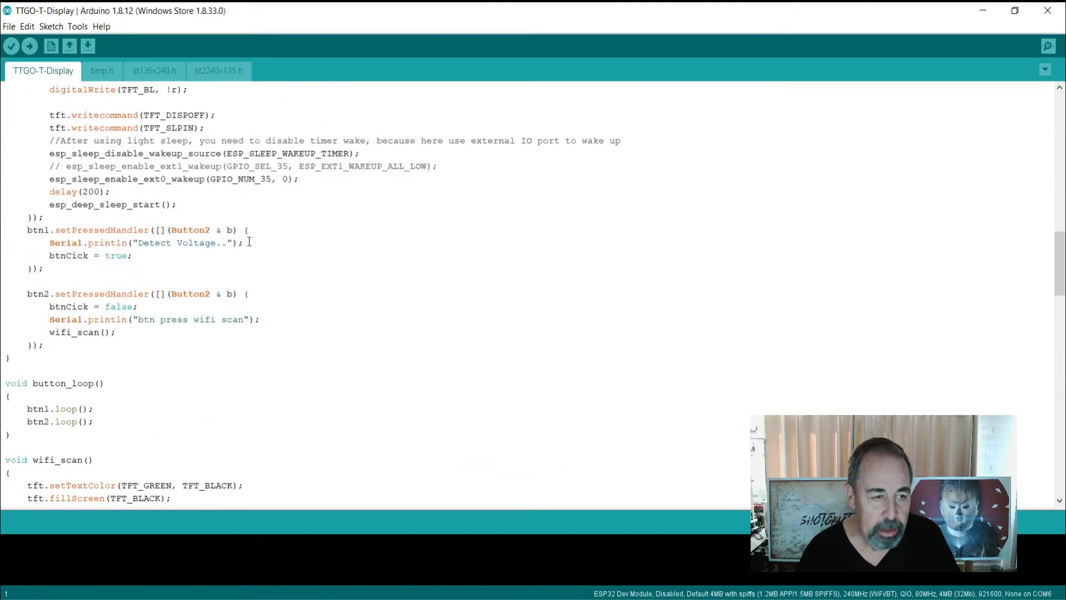
{"action": "scroll", "scroll_direction": "up", "scroll_amount": 3}
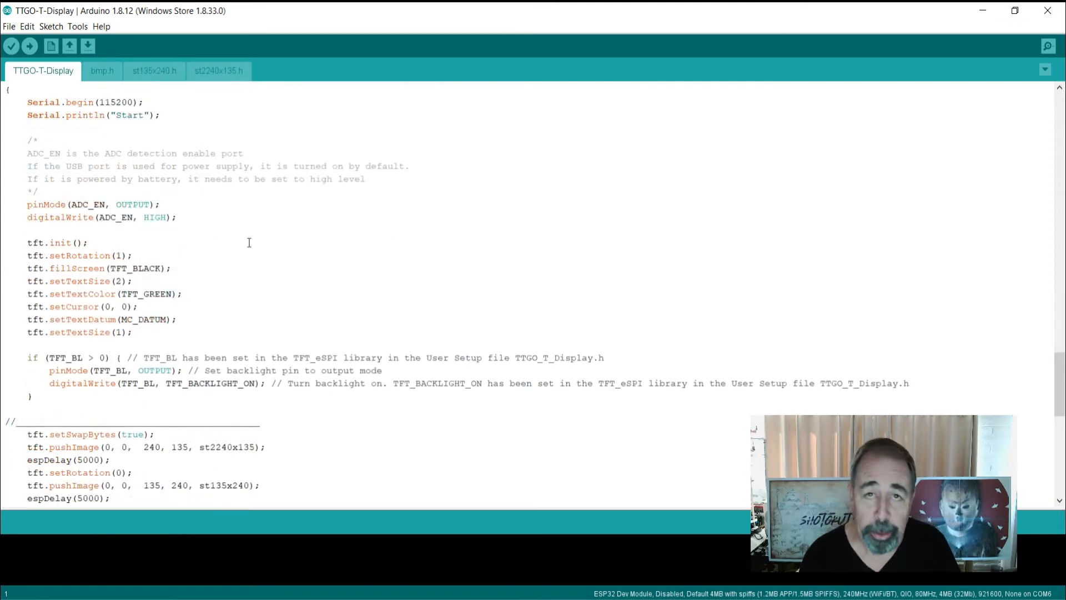
{"action": "scroll", "scroll_direction": "down", "scroll_amount": 3}
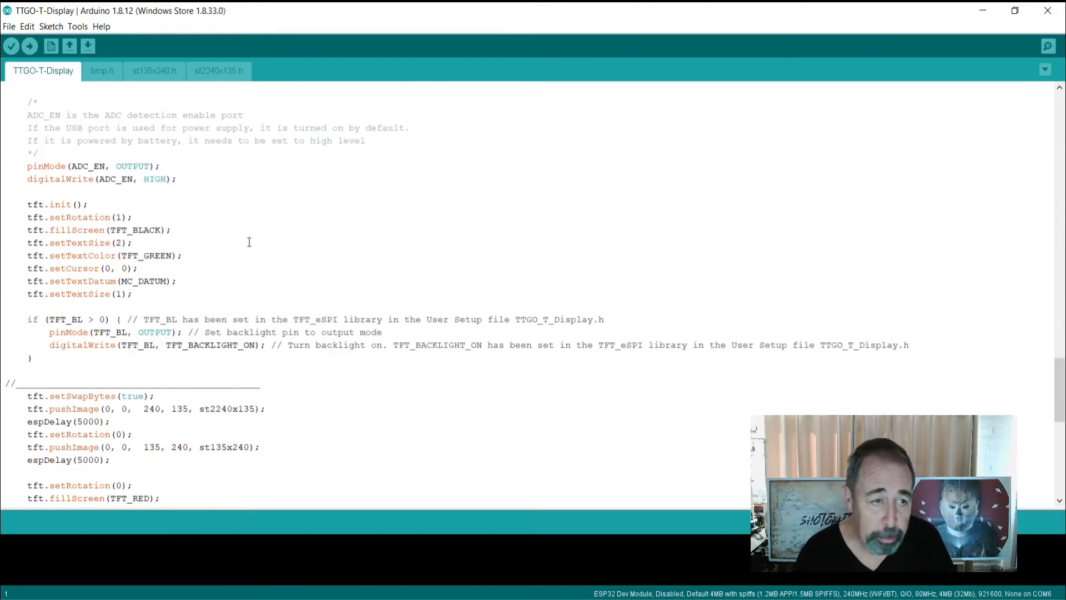
{"action": "scroll", "scroll_direction": "down", "scroll_amount": 3}
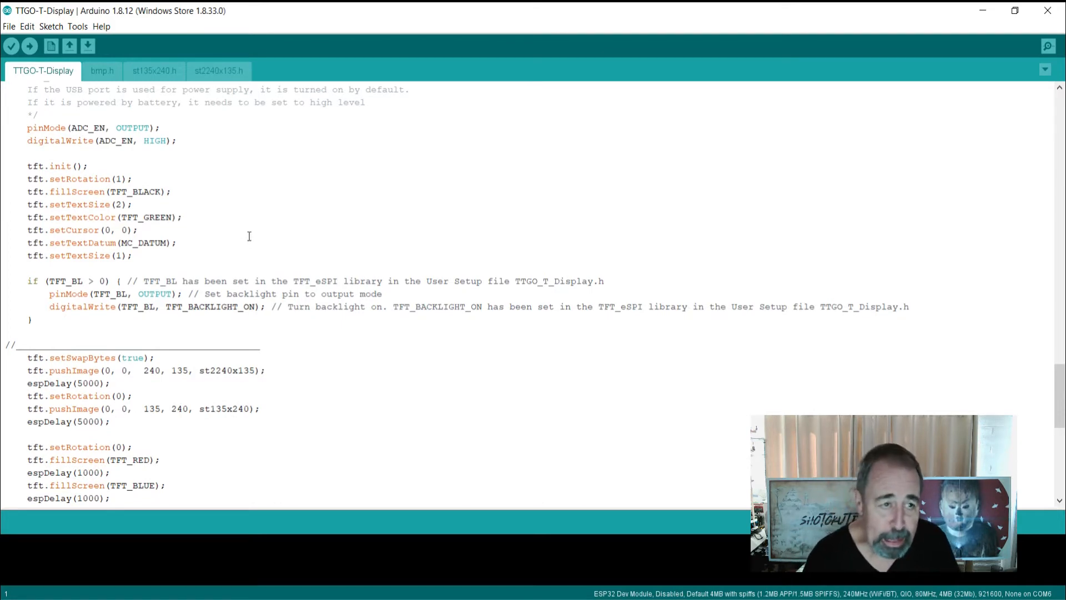
{"action": "right_click", "coordinate": [247, 235]}
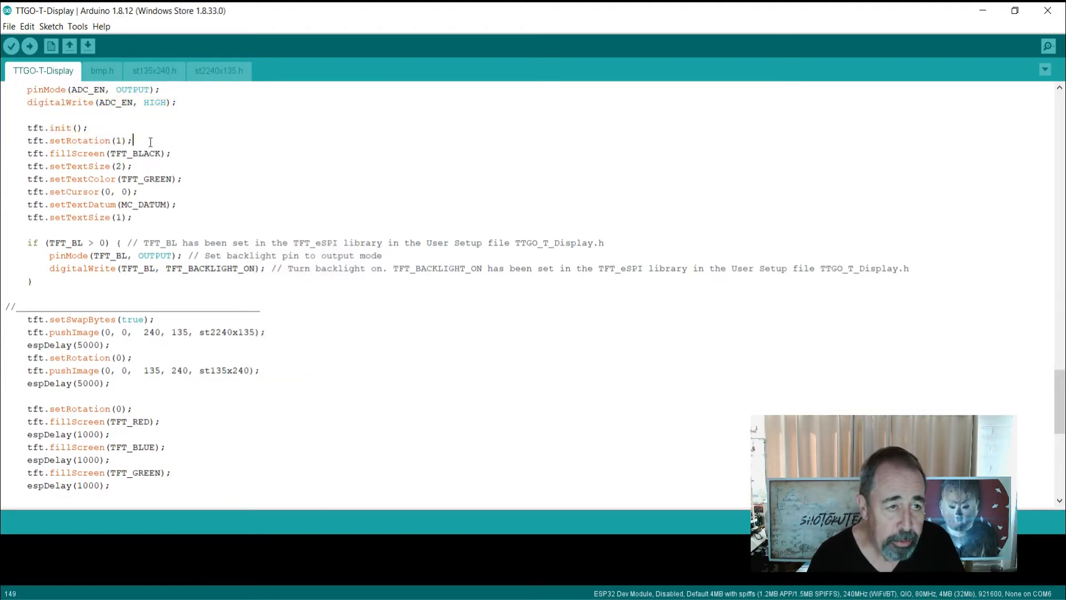
{"action": "triple_click", "coordinate": [77, 140]}
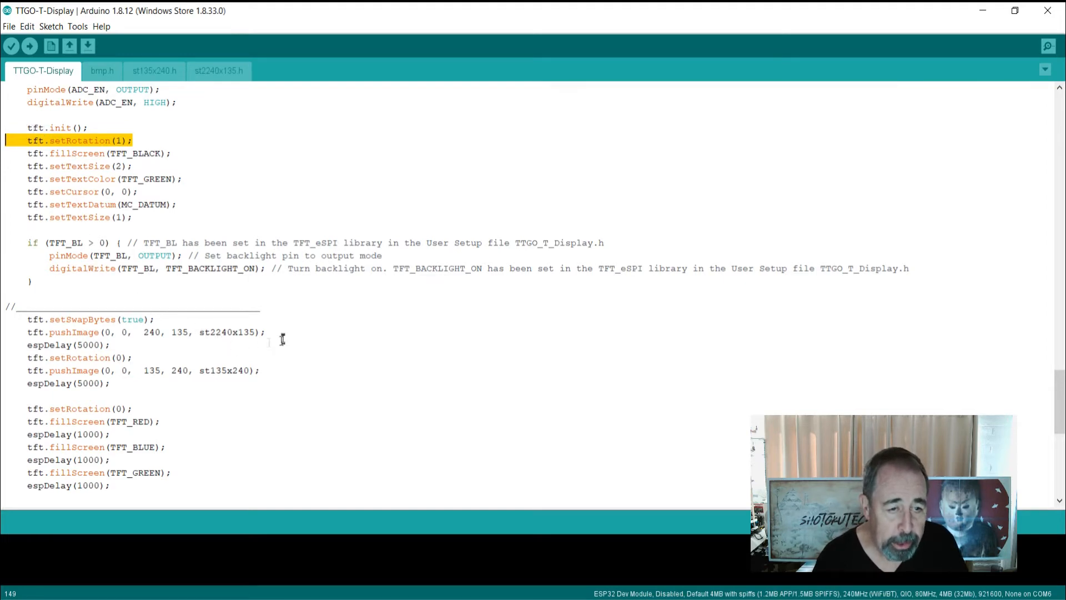
{"action": "left_click", "coordinate": [241, 332]}
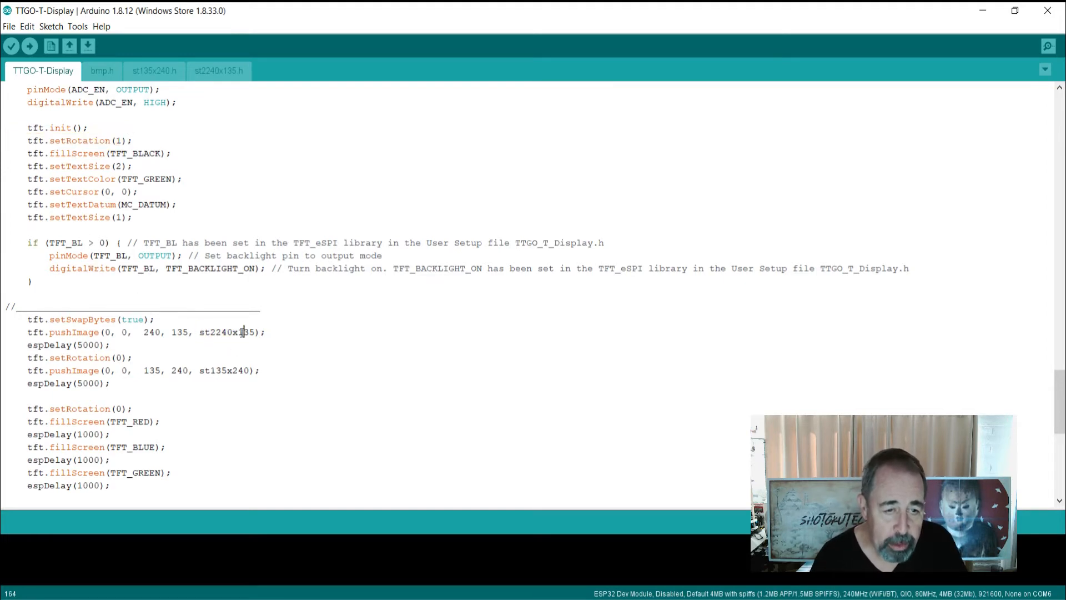
{"action": "double_click", "coordinate": [227, 332]}
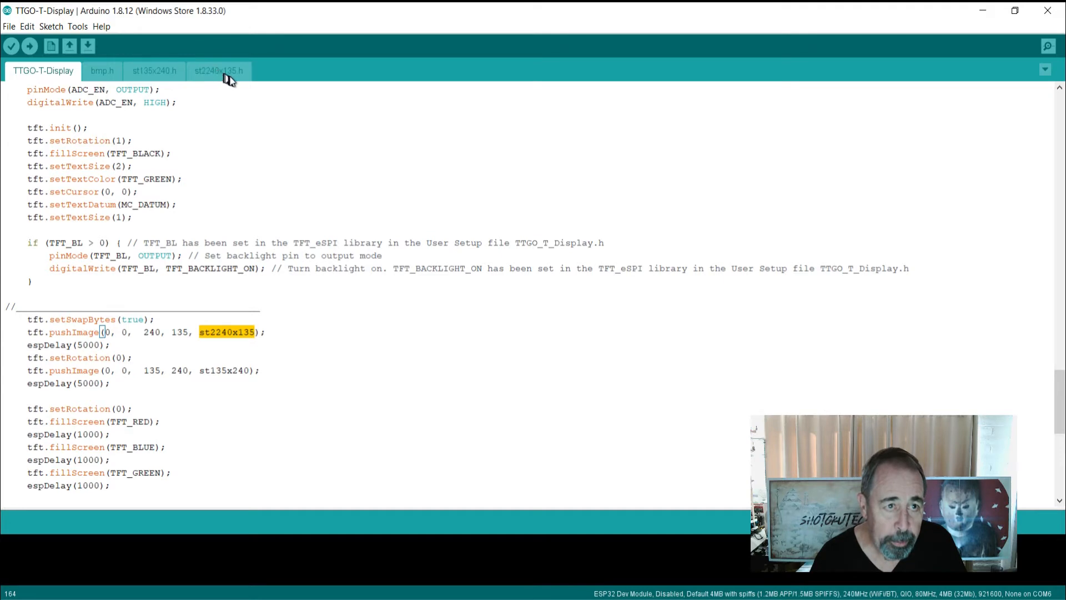
{"action": "left_click", "coordinate": [219, 70]}
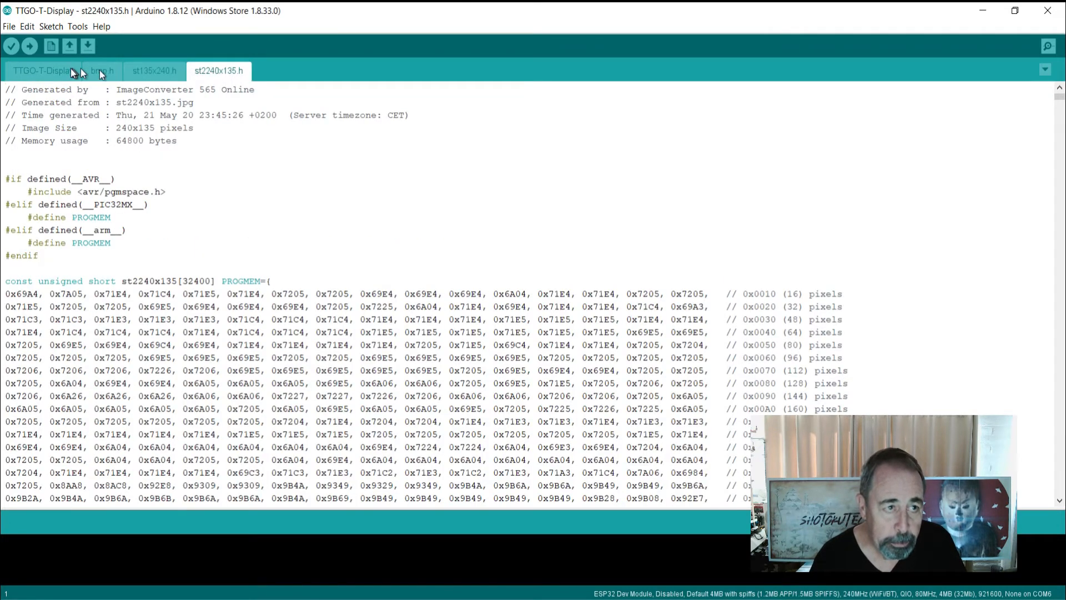
{"action": "left_click", "coordinate": [43, 71]}
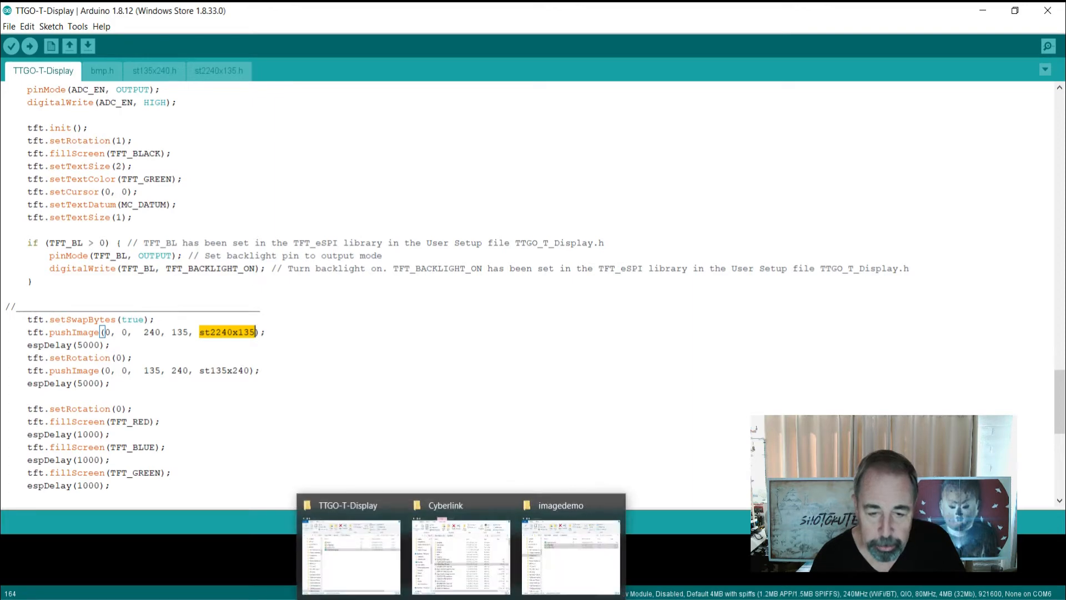
Open the shotokutech pictures folder and look at the st135x240.jpg and st2240x135.jpg source images
{"action": "left_click", "coordinate": [571, 550]}
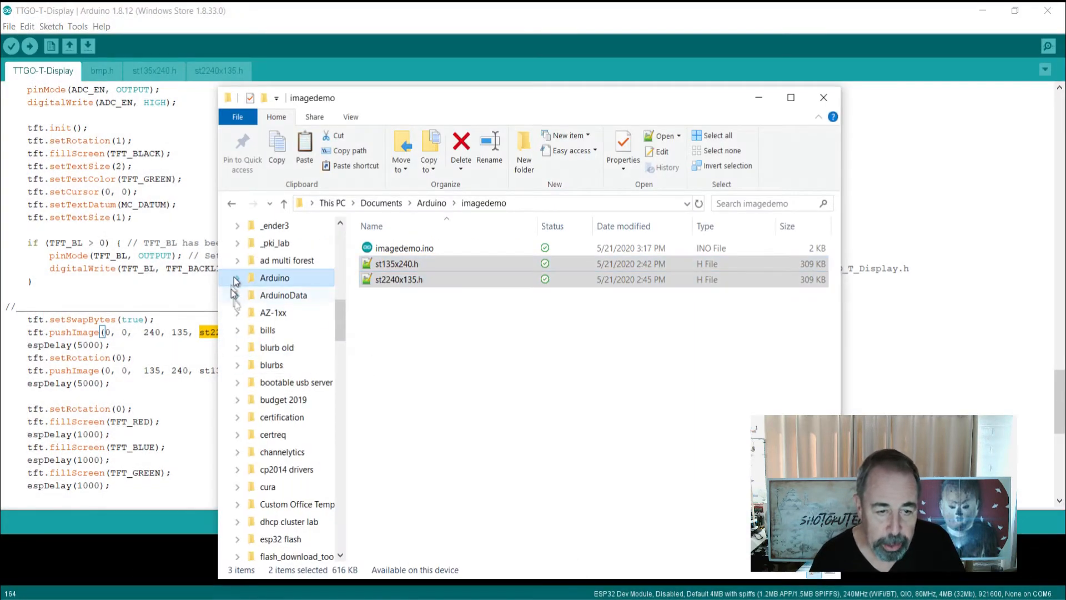
{"action": "left_click", "coordinate": [280, 539]}
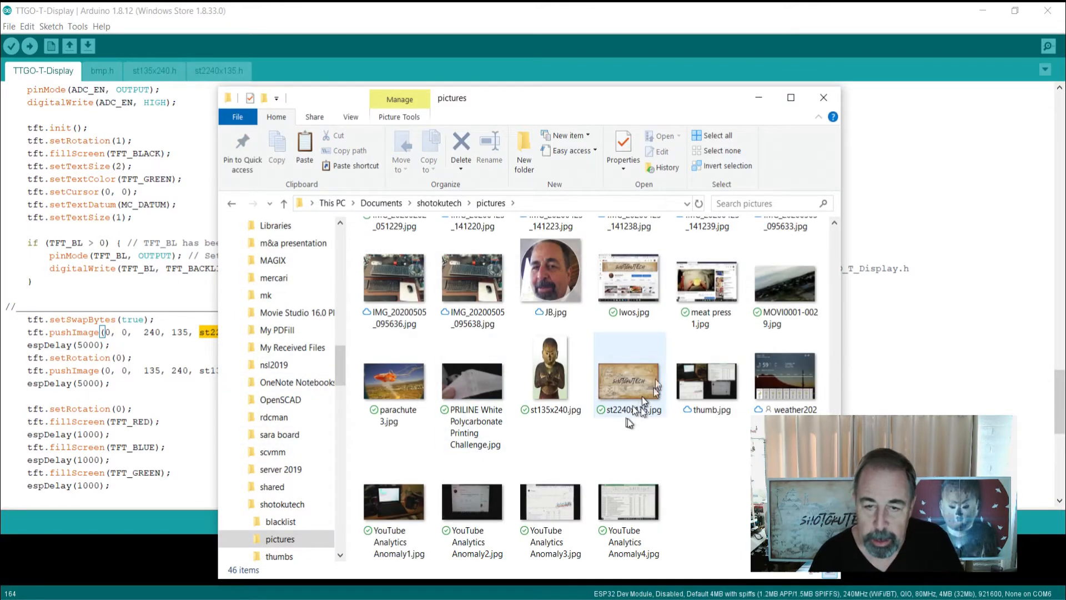
{"action": "mouse_move", "coordinate": [629, 378]}
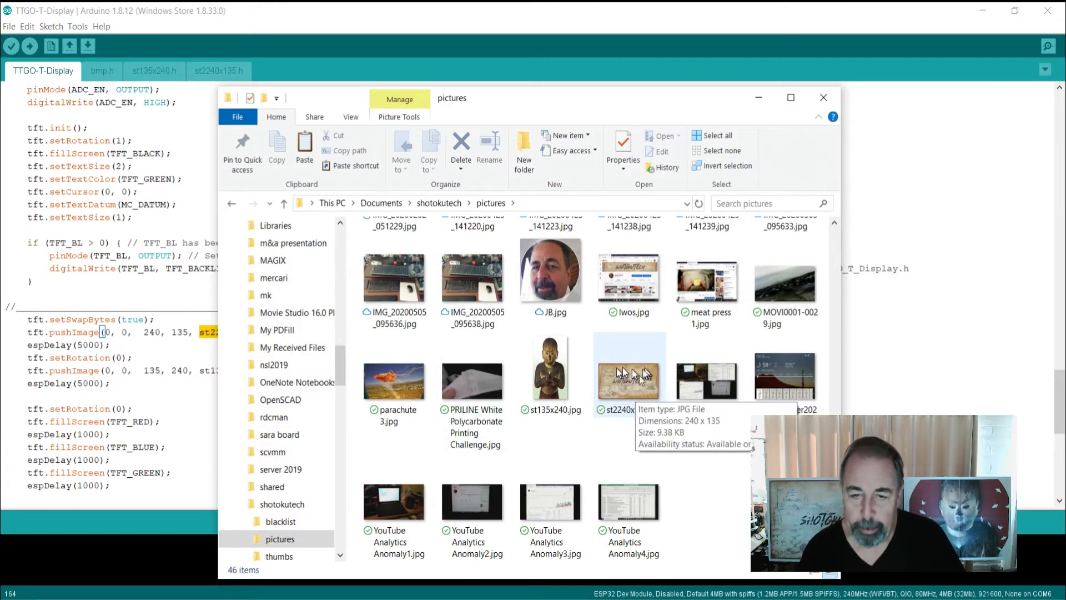
{"action": "mouse_move", "coordinate": [615, 388]}
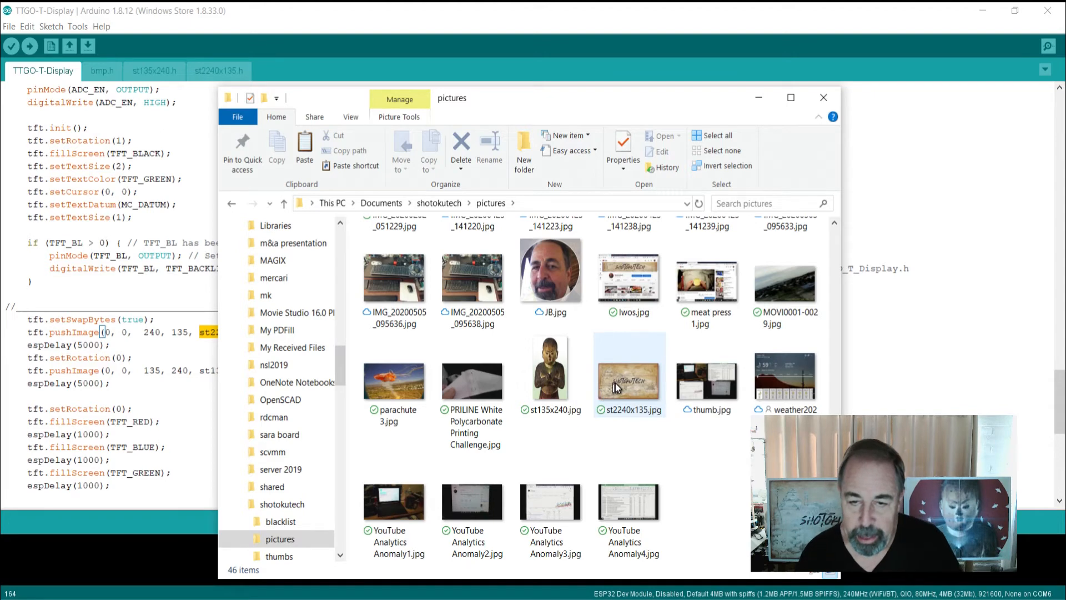
{"action": "left_click", "coordinate": [551, 381]}
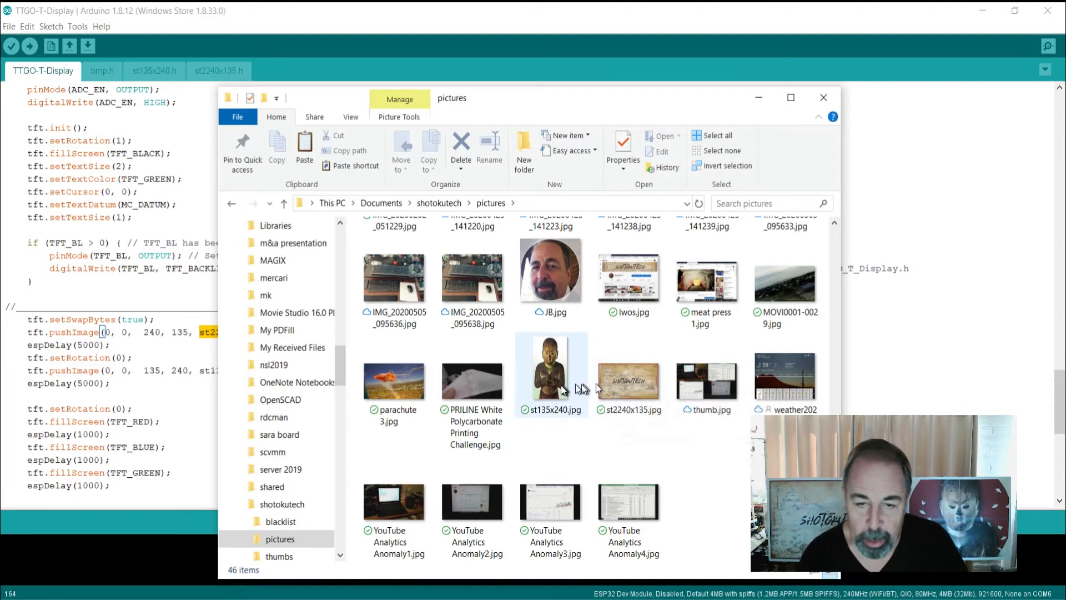
{"action": "mouse_move", "coordinate": [551, 365]}
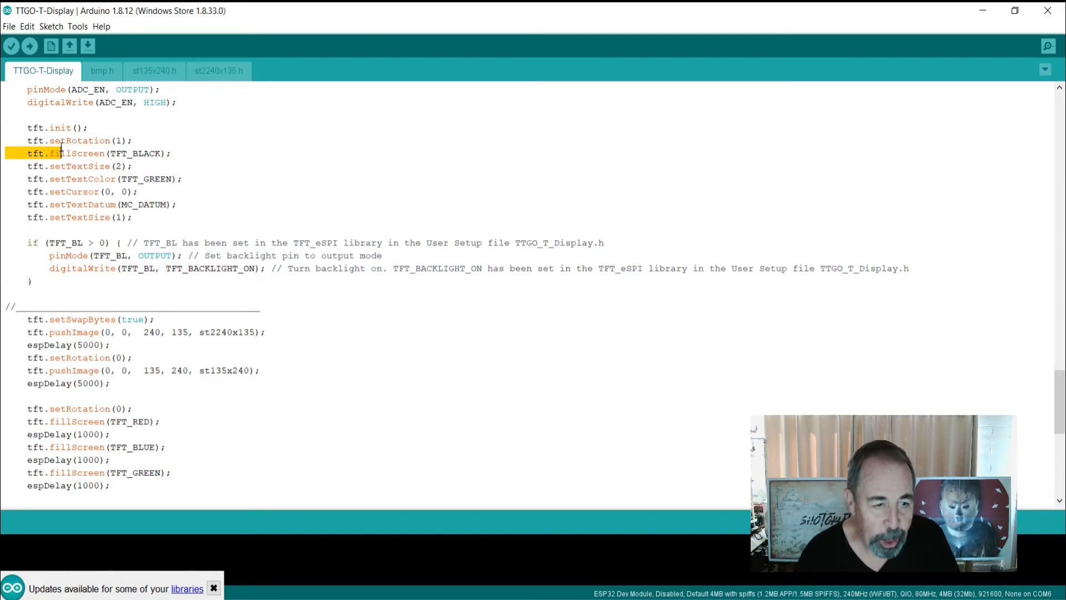
{"action": "right_click", "coordinate": [285, 332]}
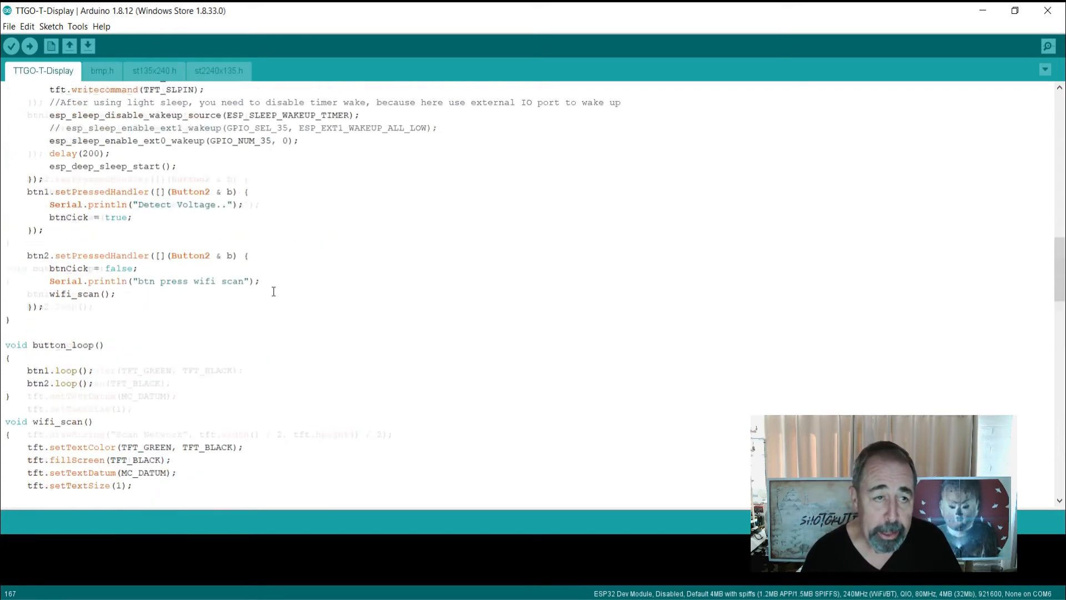
{"action": "scroll", "scroll_direction": "up", "scroll_amount": 3}
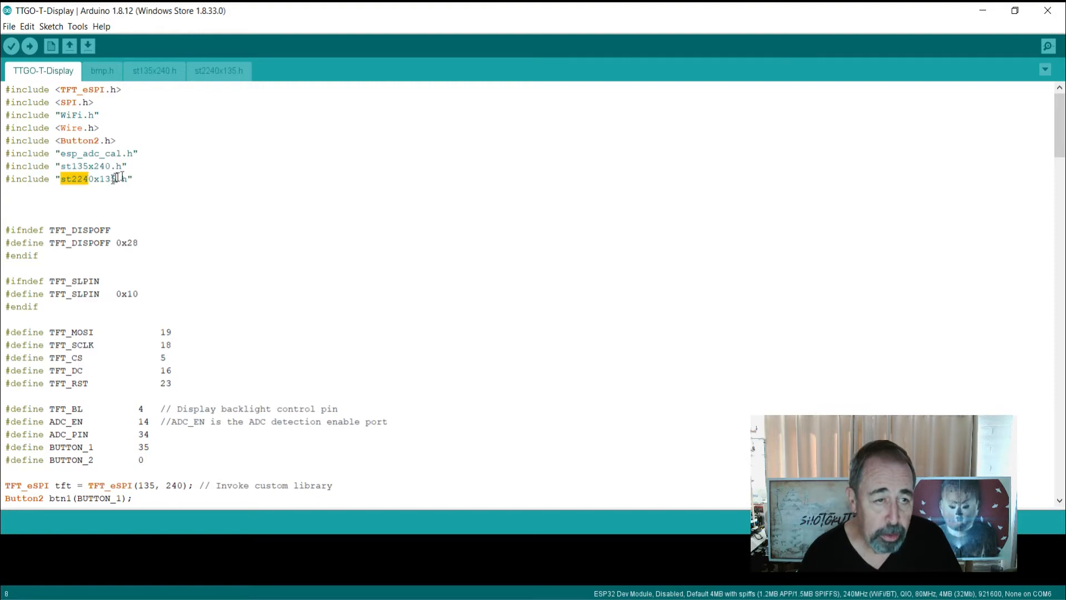
{"action": "scroll", "scroll_direction": "down", "scroll_amount": 3}
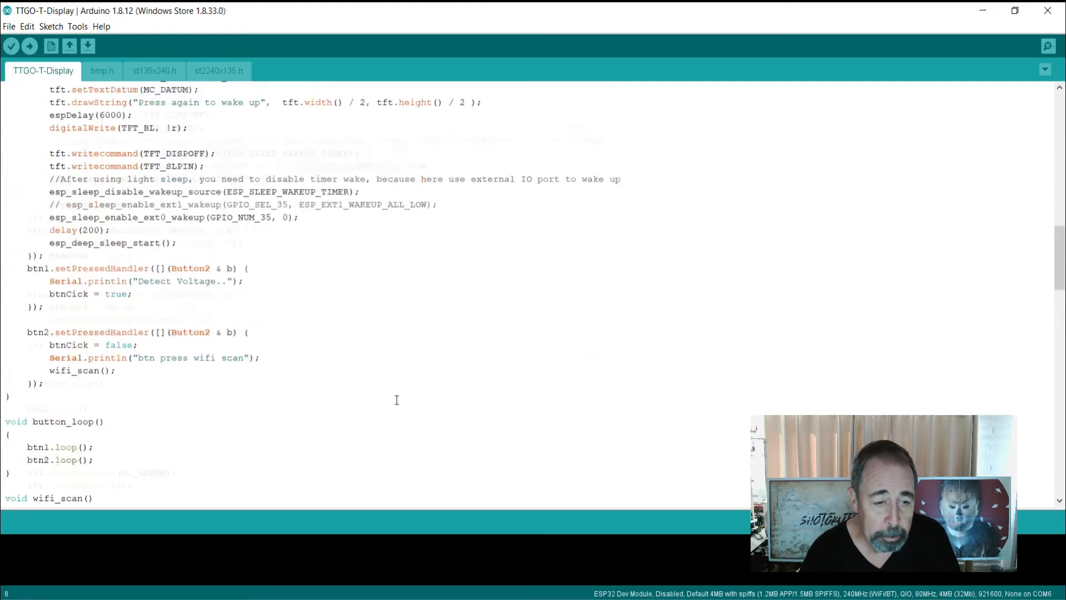
{"action": "scroll", "scroll_direction": "up", "scroll_amount": 3}
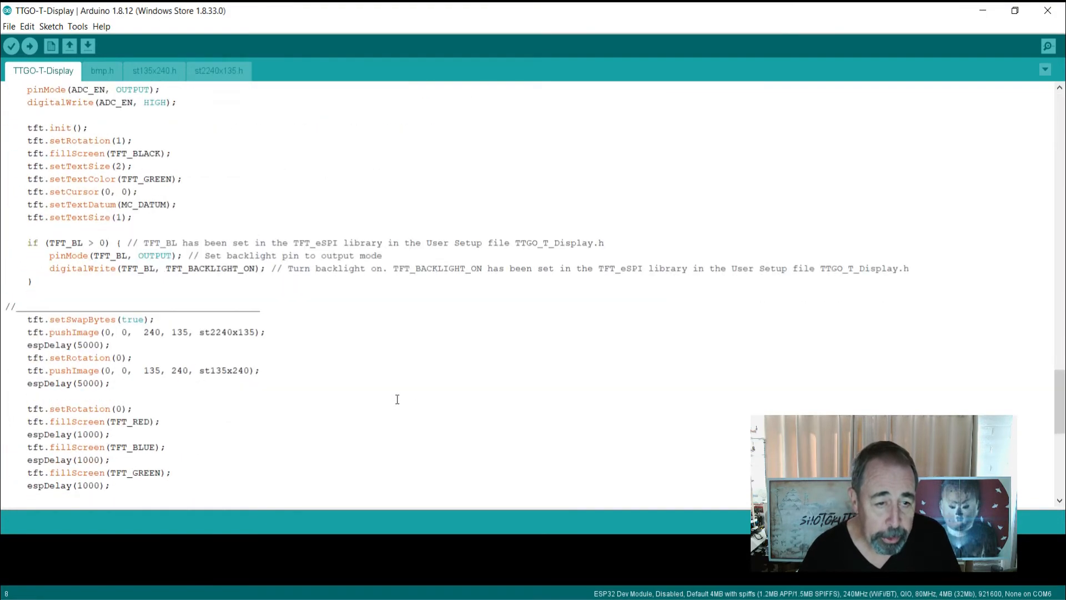
{"action": "double_click", "coordinate": [228, 332]}
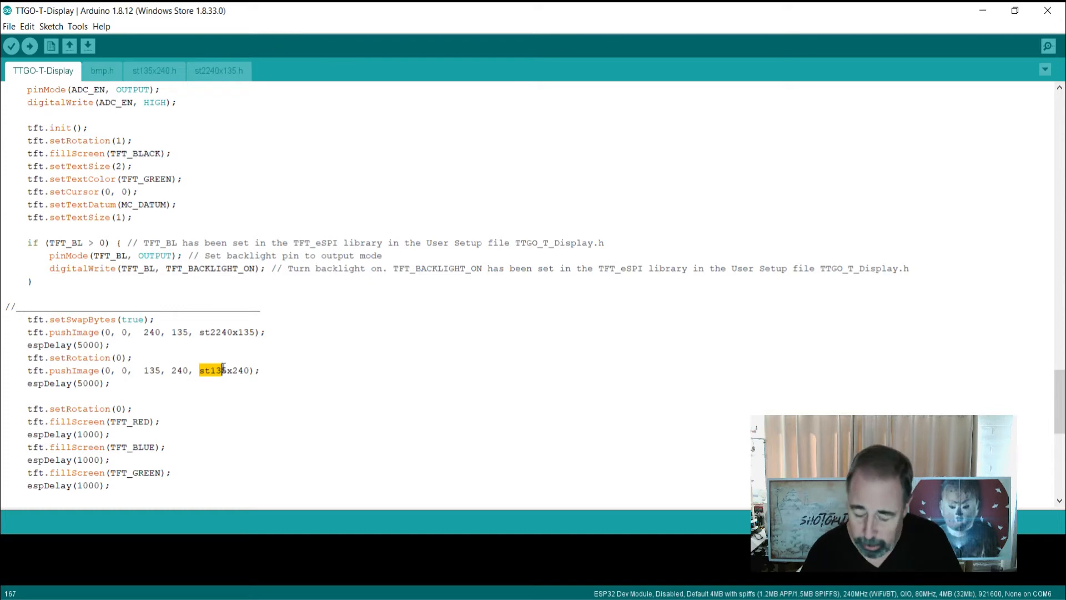
{"action": "mouse_move", "coordinate": [30, 45]}
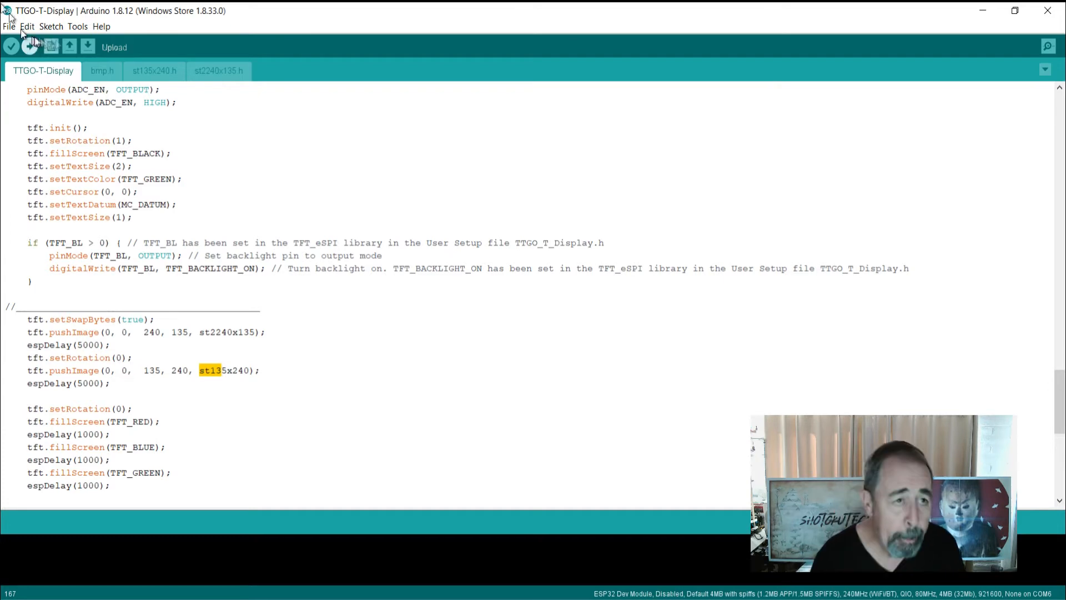
Upload the sketch with both image headers to the TTGO T-Display board
{"action": "left_click", "coordinate": [78, 26]}
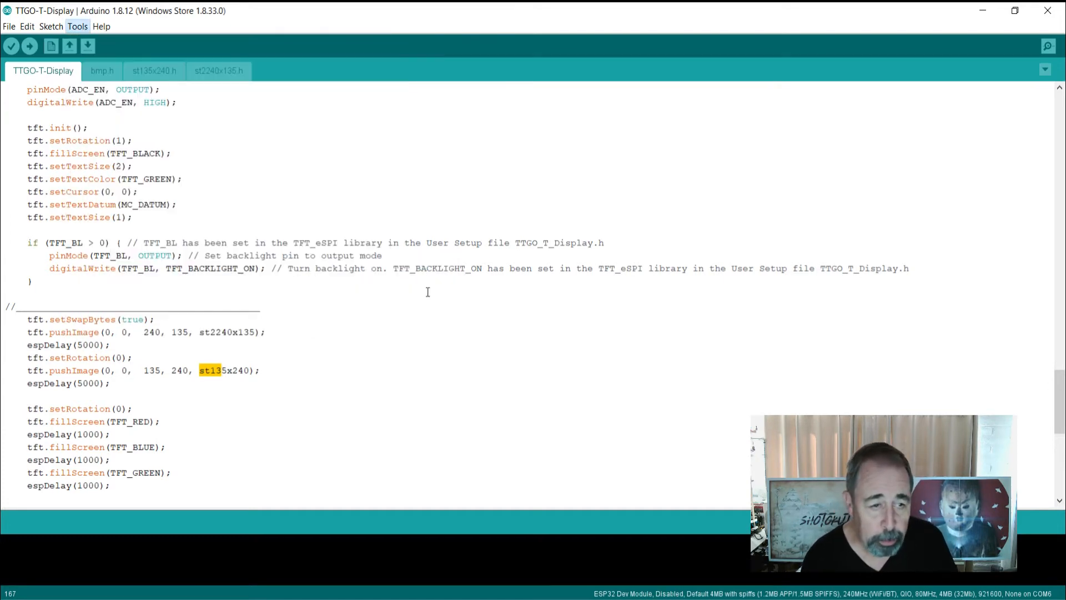
{"action": "left_click", "coordinate": [29, 45]}
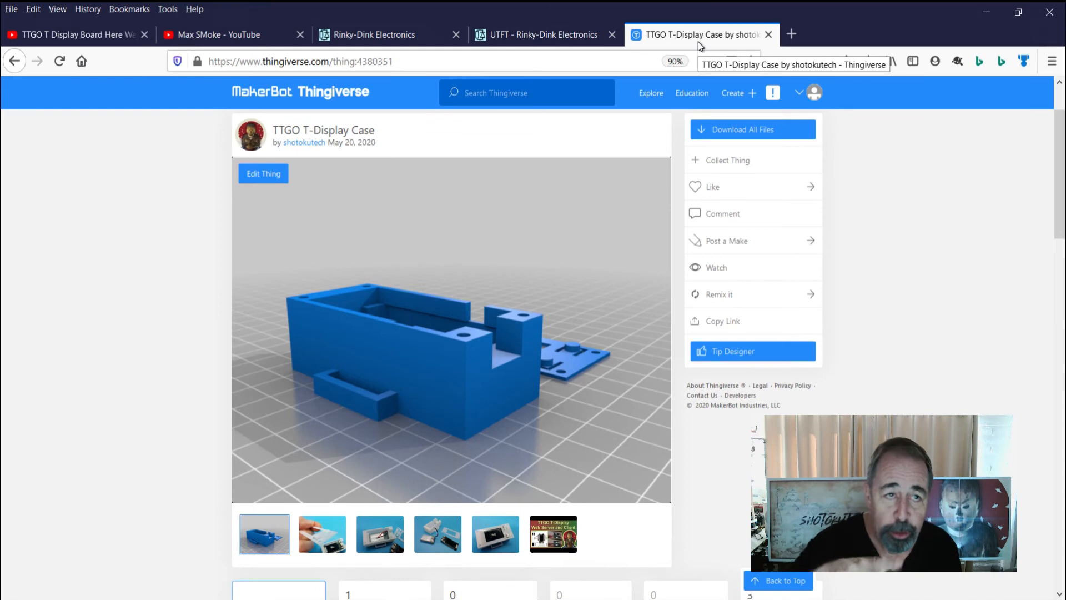
{"action": "mouse_move", "coordinate": [378, 171]}
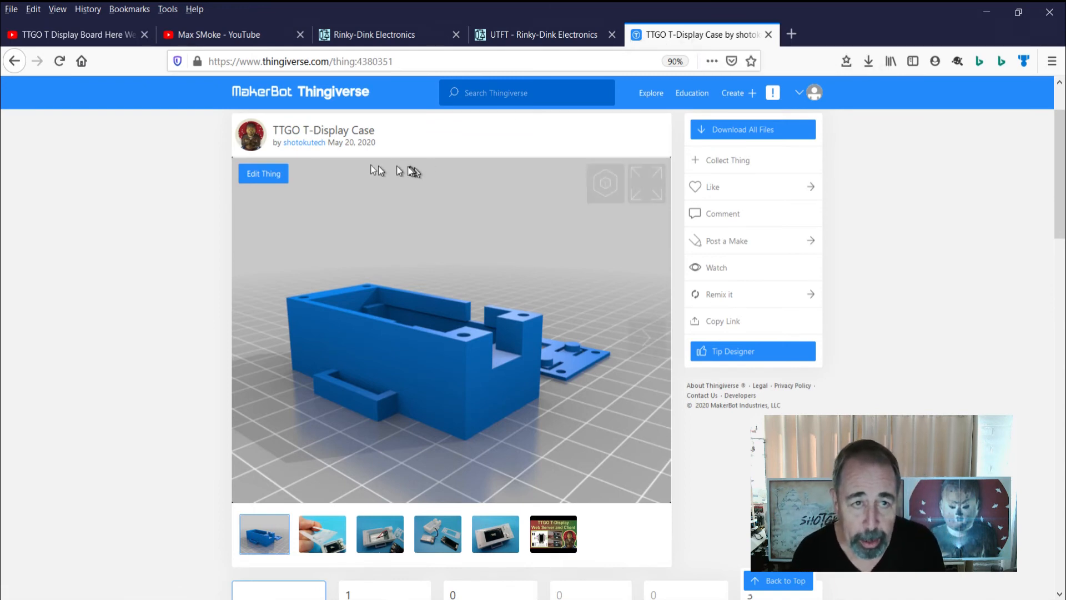
{"action": "mouse_move", "coordinate": [487, 125]}
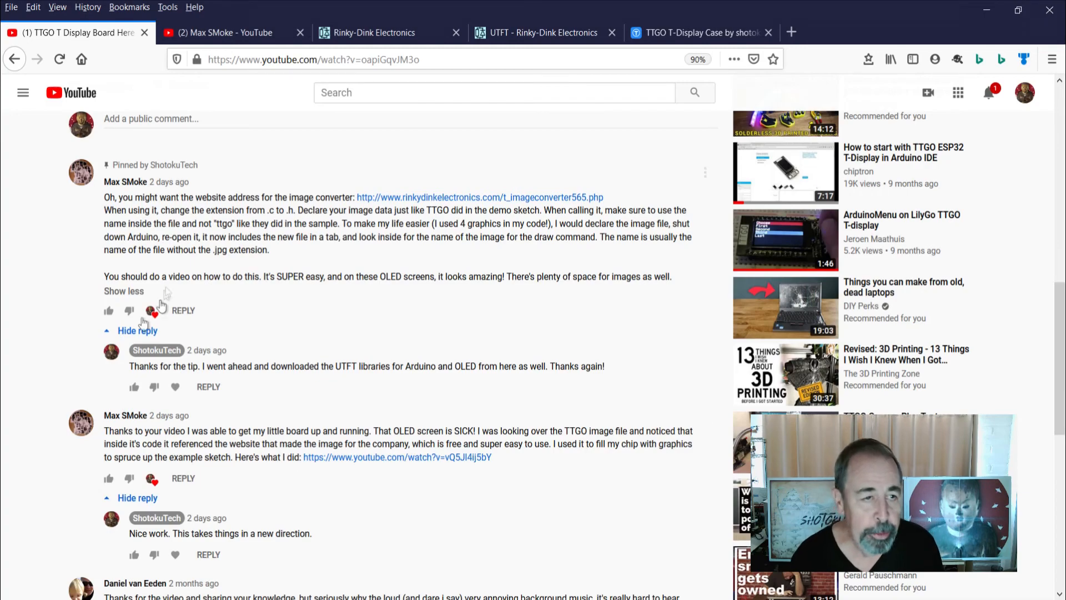
Visit the pinned commenter's YouTube channel uploads, then return to the Rinky-Dink ImageConverter (UTFT) page
{"action": "scroll", "scroll_direction": "up", "scroll_amount": 3}
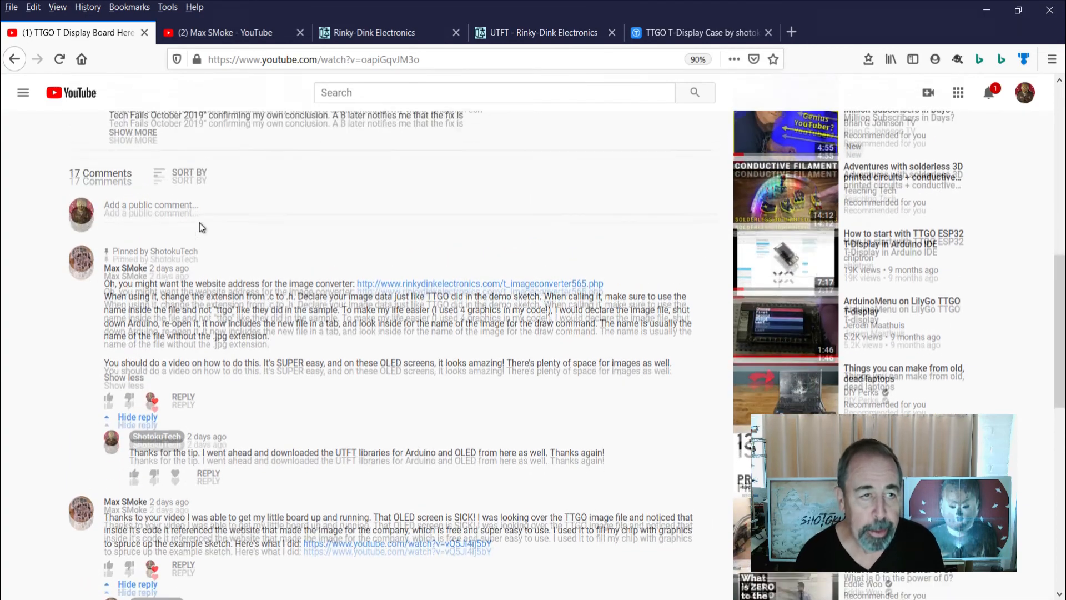
{"action": "scroll", "scroll_direction": "up", "scroll_amount": 3}
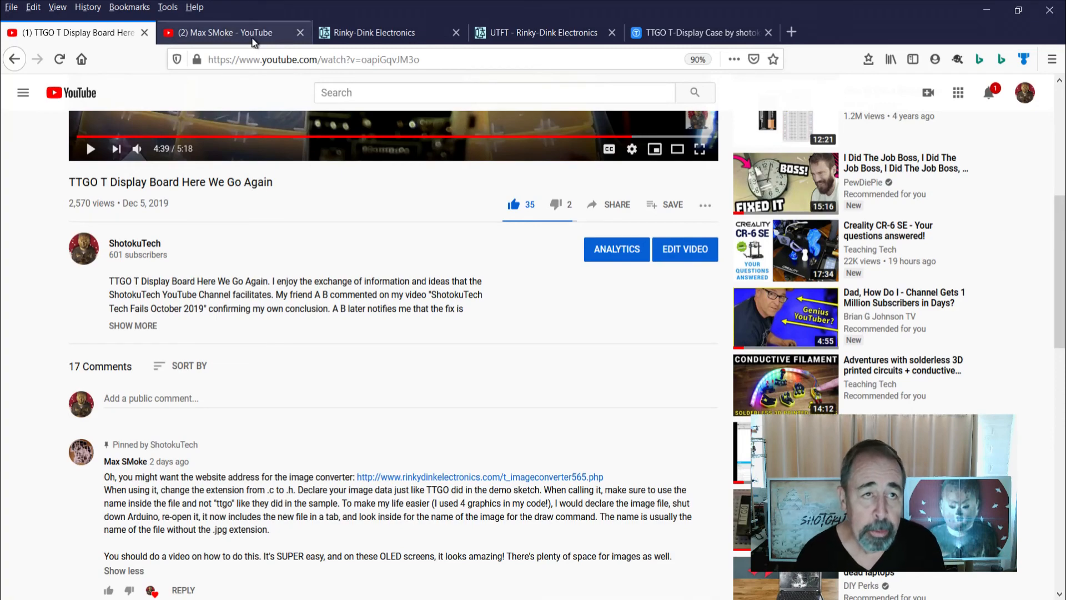
{"action": "left_click", "coordinate": [224, 32]}
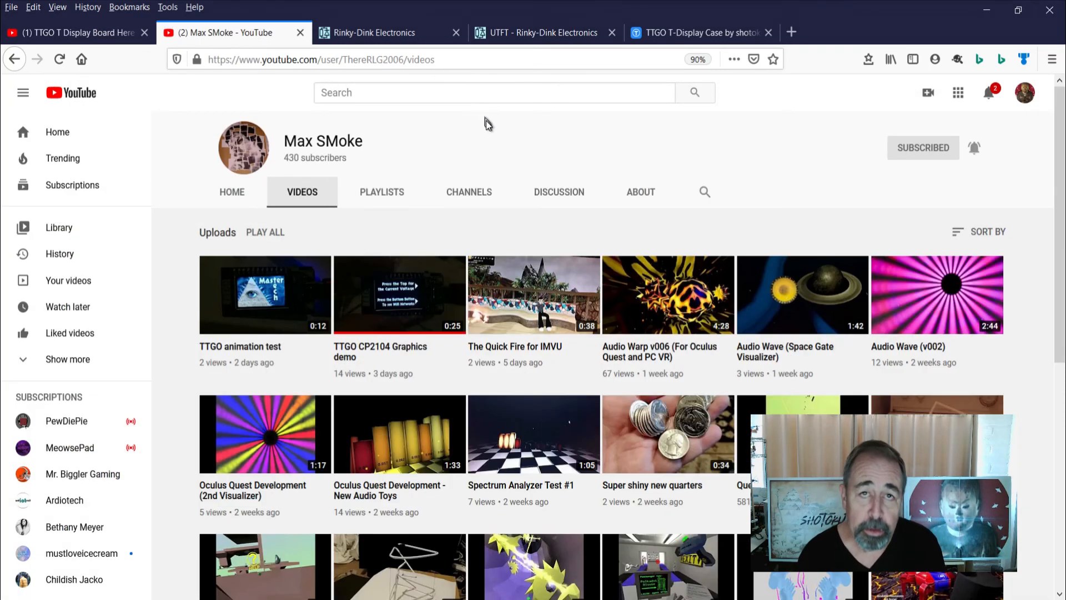
{"action": "left_click", "coordinate": [372, 32]}
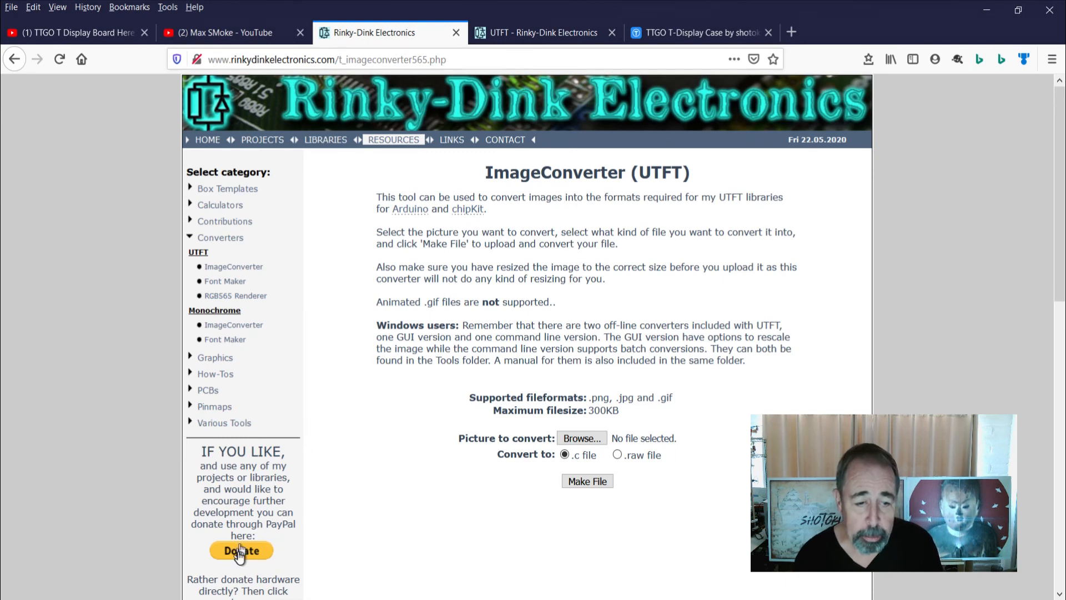
{"action": "mouse_move", "coordinate": [287, 481]}
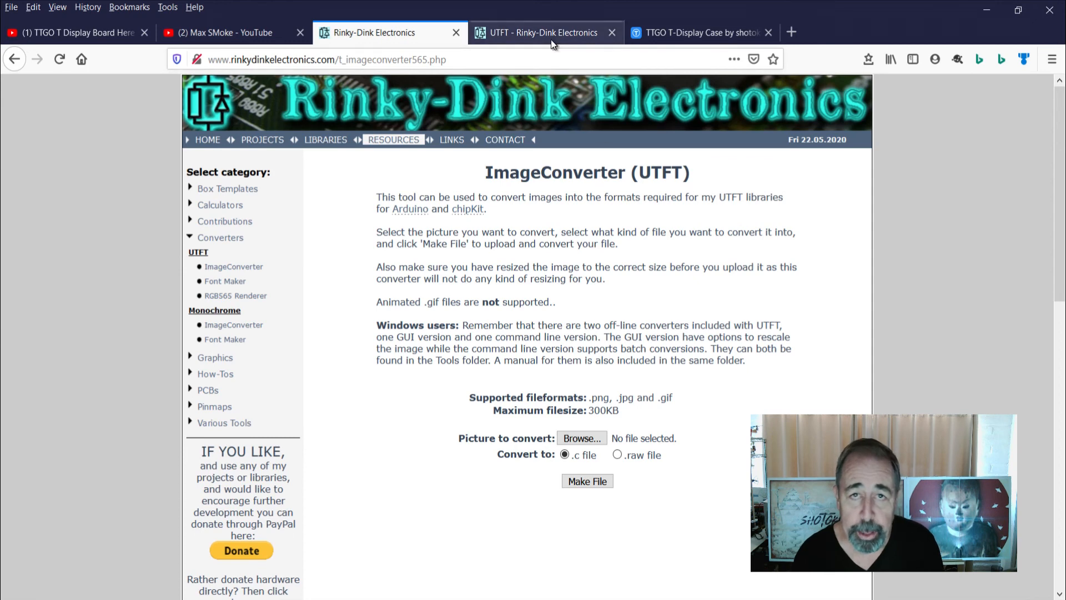
View the Rinky-Dink UTFT library page, then return to the Thingiverse TTGO T-Display Case design
{"action": "left_click", "coordinate": [537, 32]}
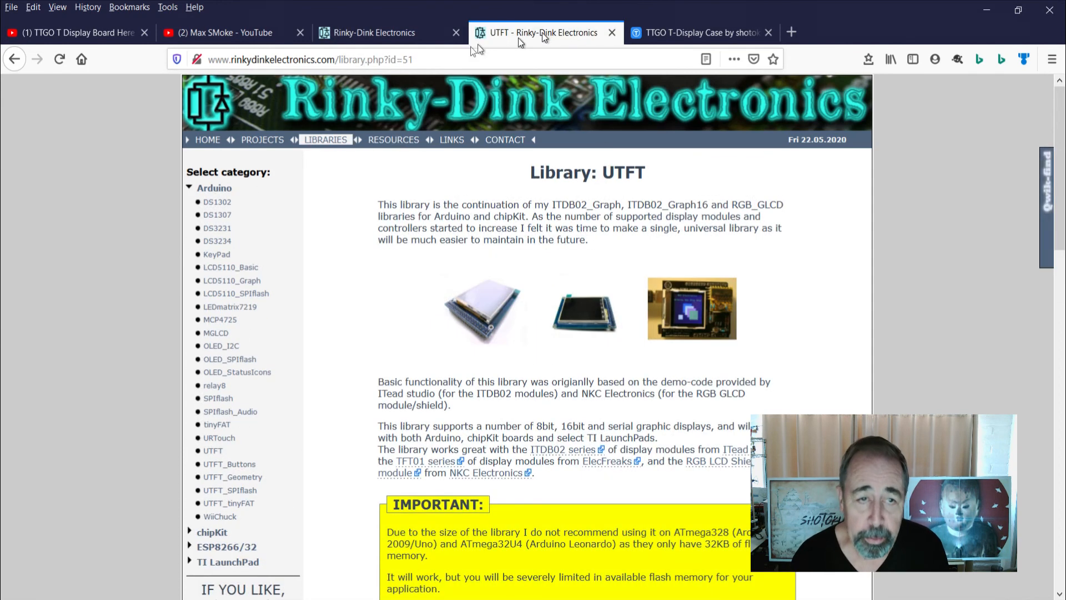
{"action": "mouse_move", "coordinate": [258, 542]}
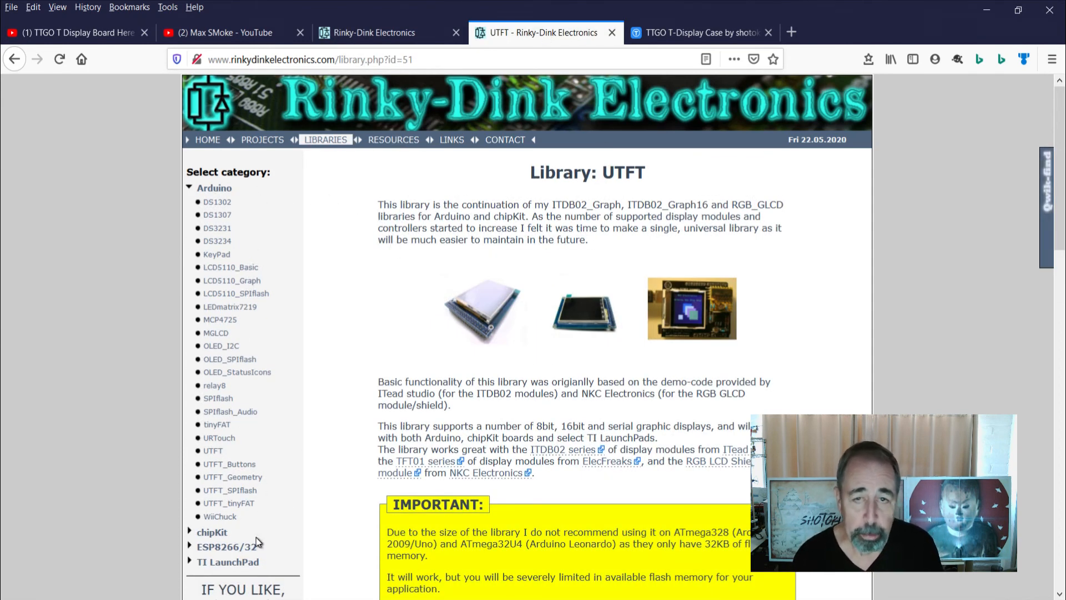
{"action": "left_click", "coordinate": [693, 32]}
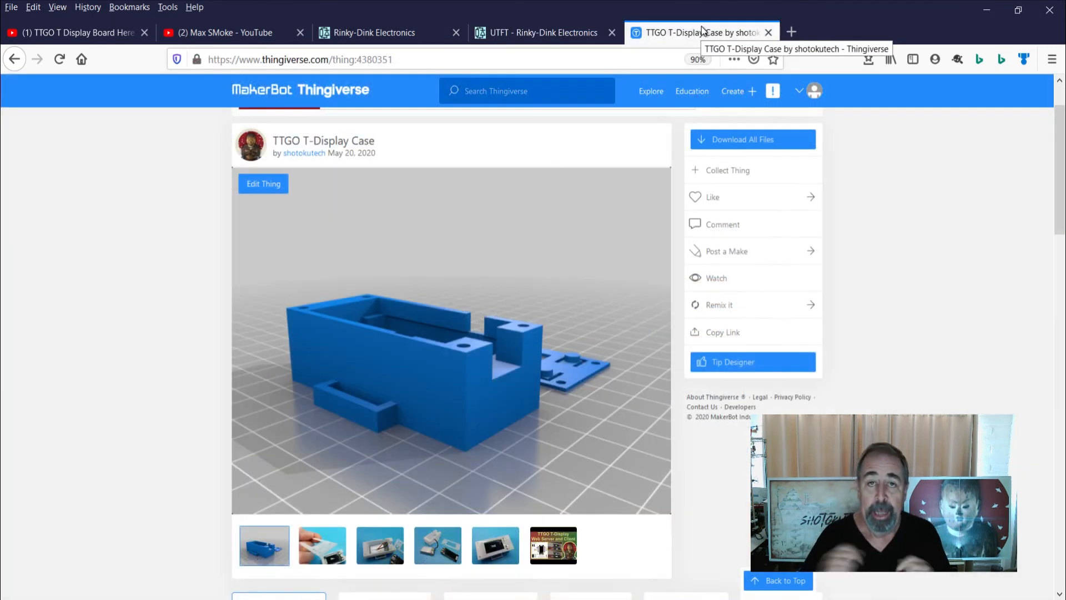